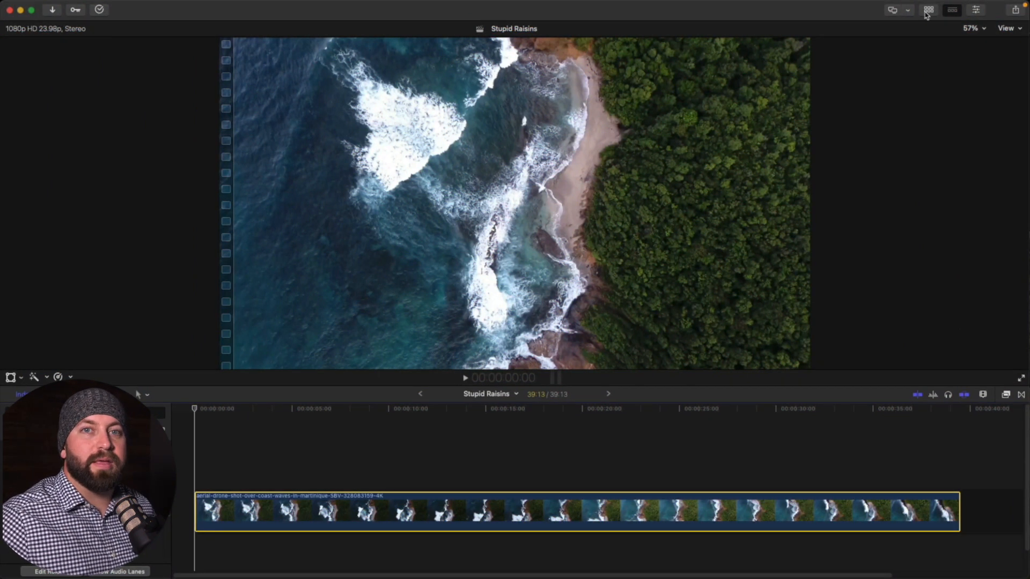
Add the Scrolling title from Titles > Credits above the aerial drone clip
click(927, 10)
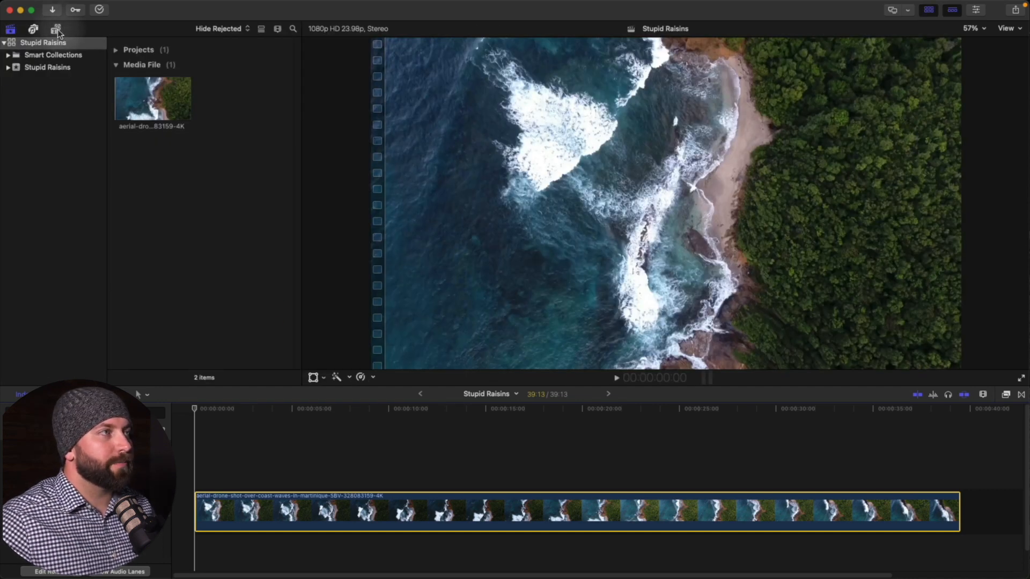
click(56, 29)
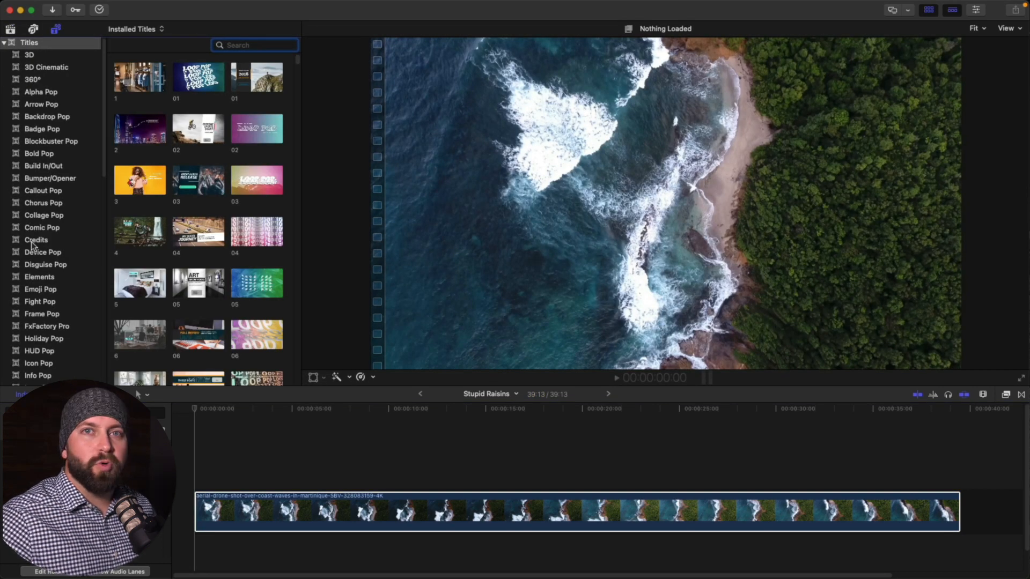
click(36, 240)
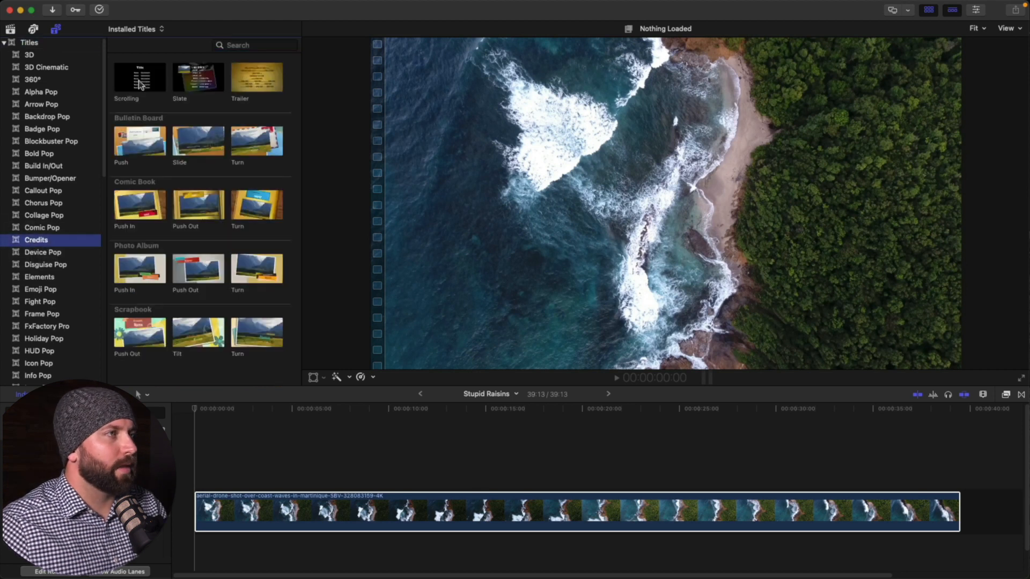
click(139, 77)
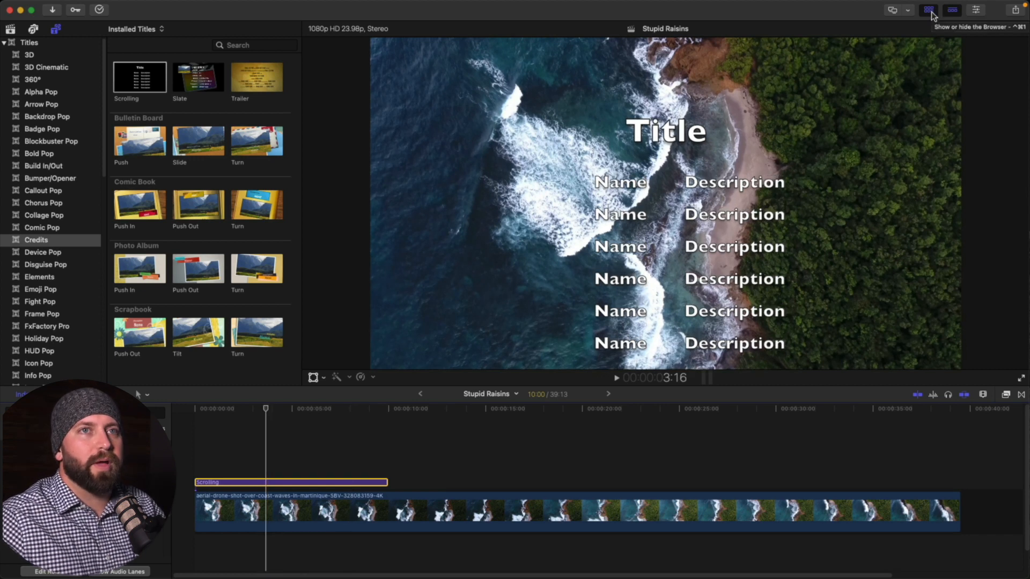
Hide the Browser and show the Scrolling title's Text Inspector settings
click(928, 10)
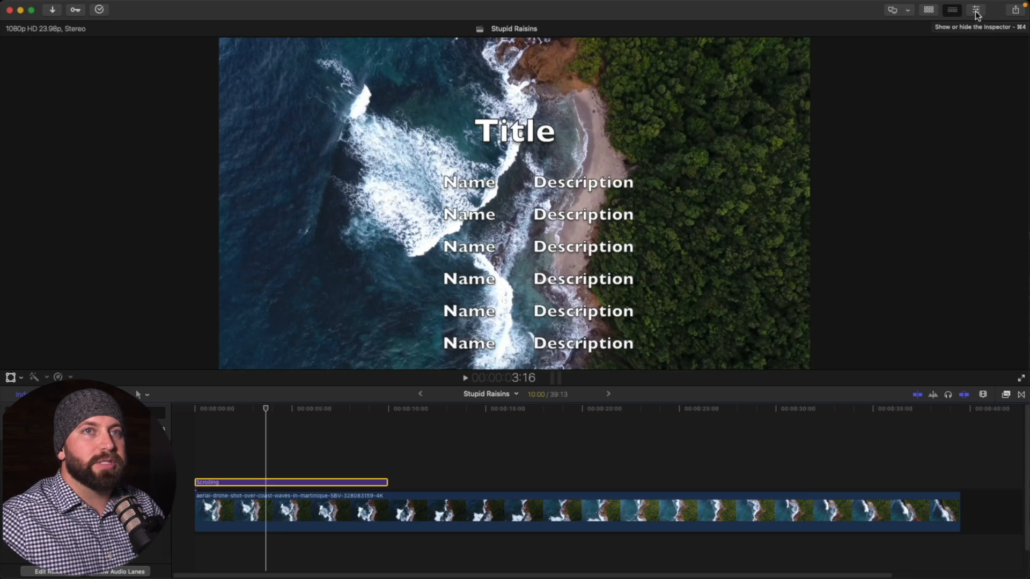
click(976, 10)
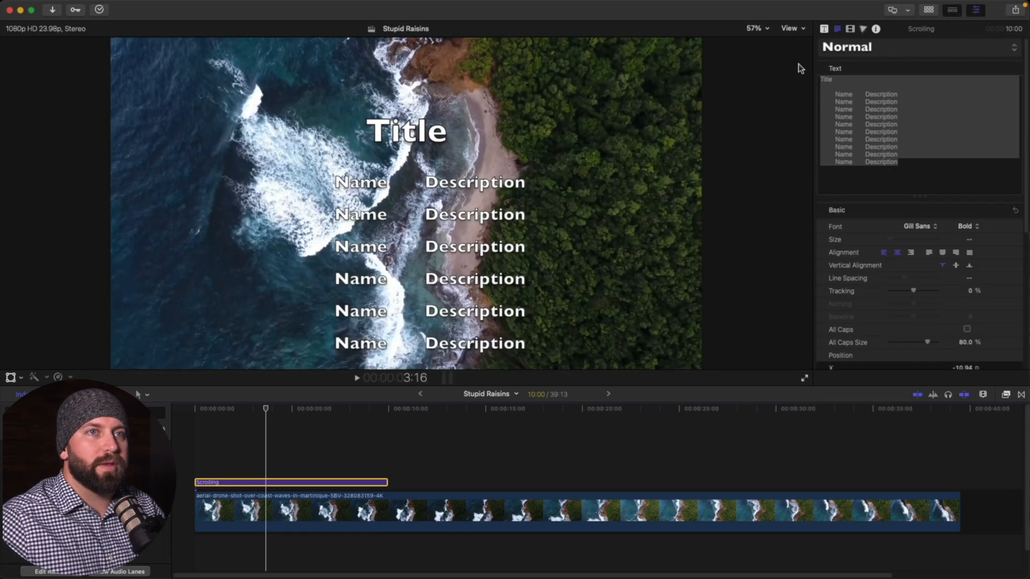
click(823, 28)
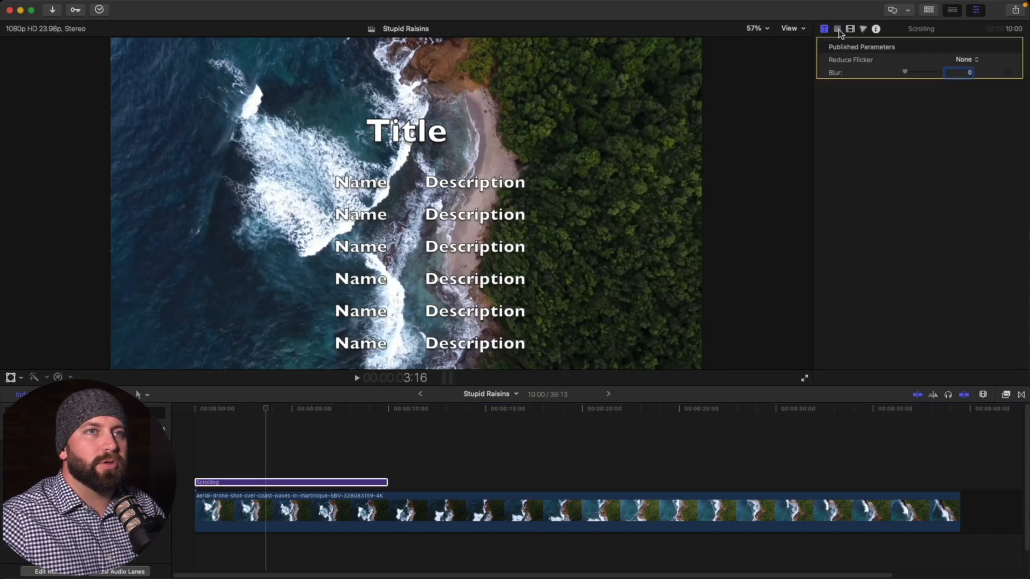
click(849, 28)
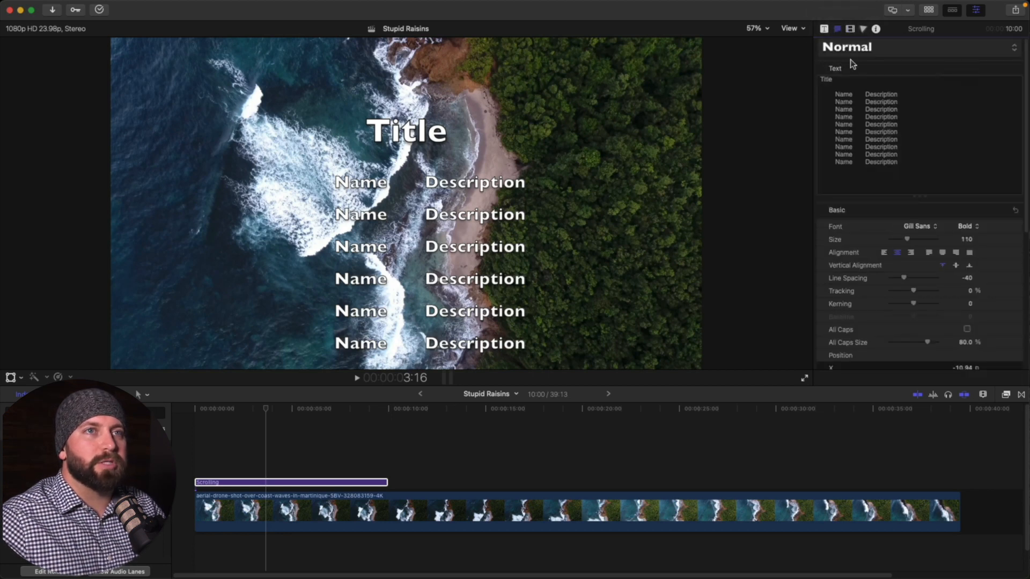
click(827, 79)
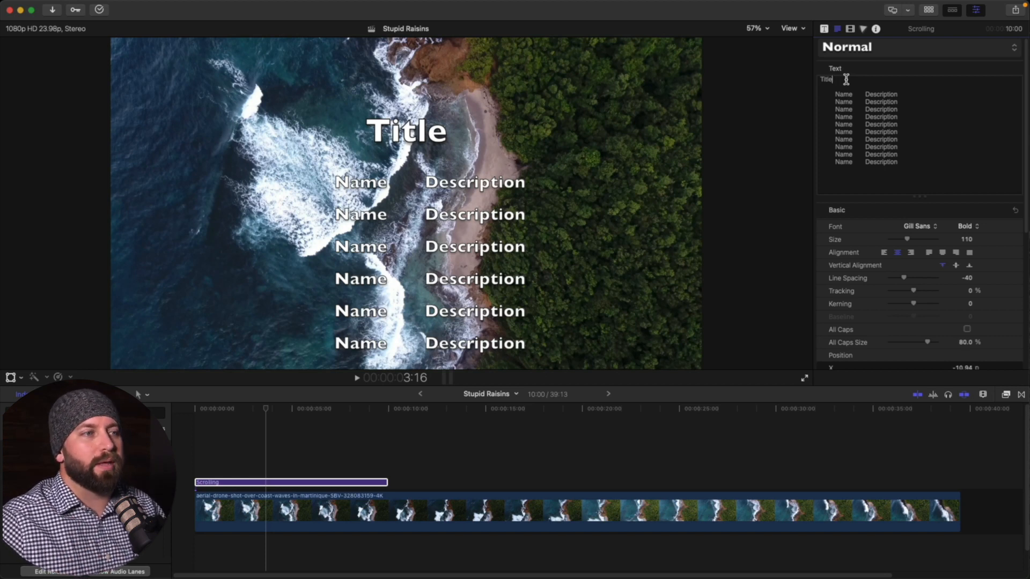
double_click(825, 79)
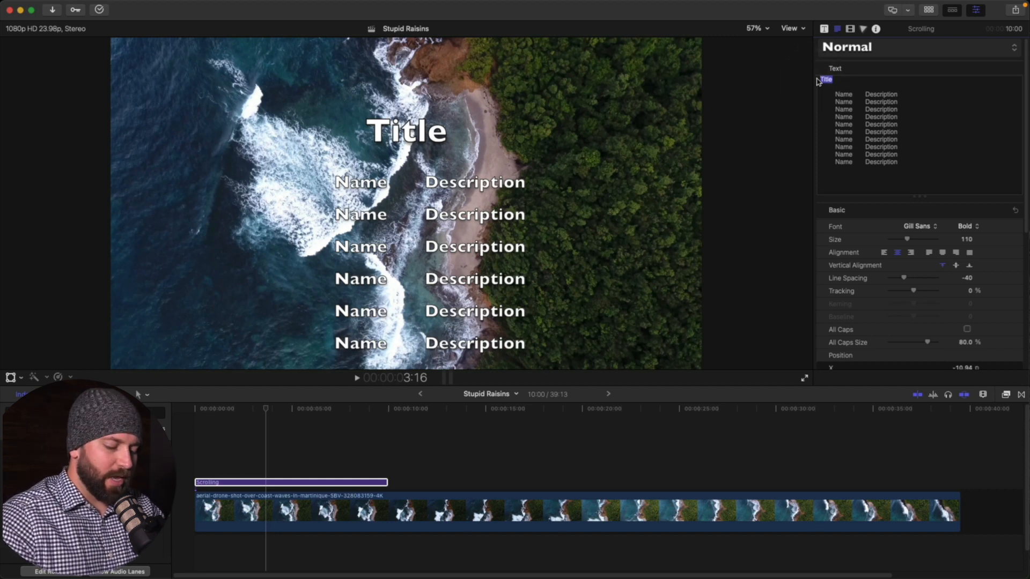
text(Marshall)
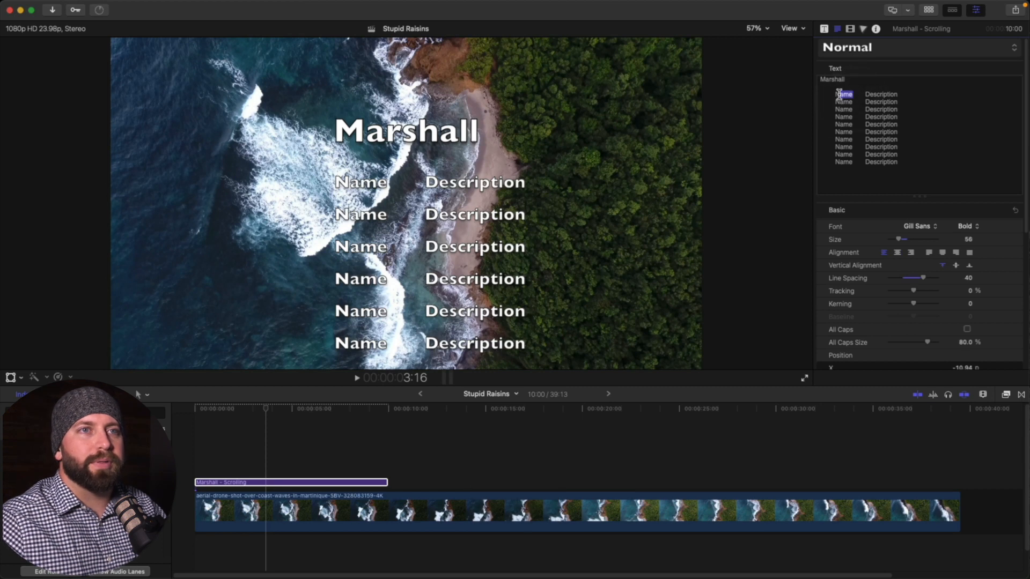
text(Chris Marshall)
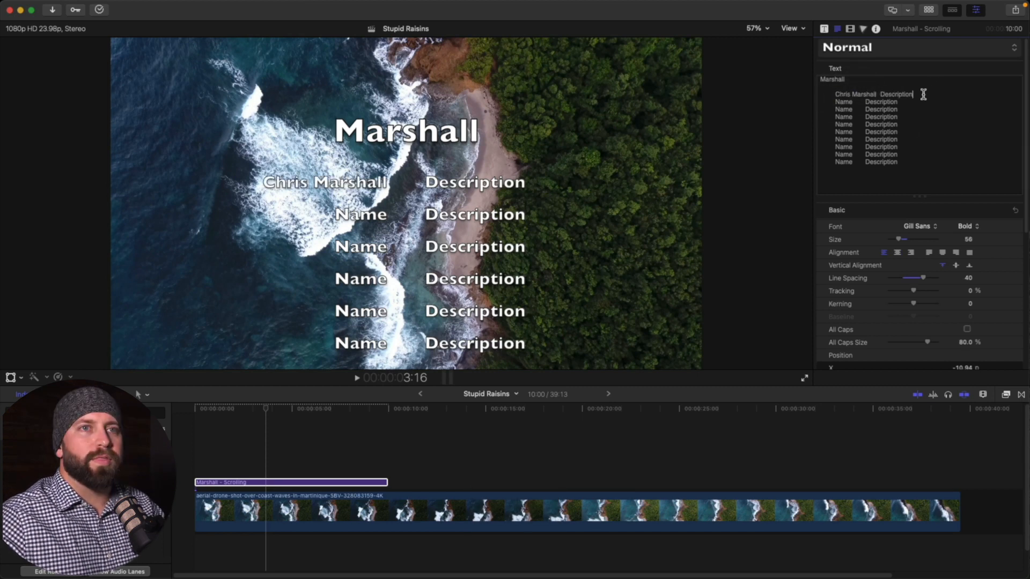
double_click(895, 94)
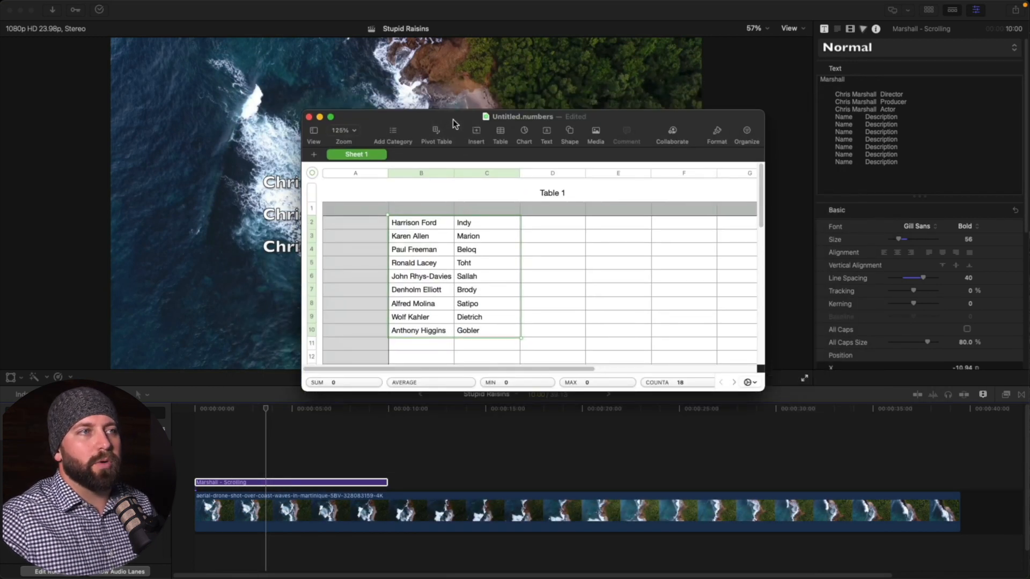
Bring the Numbers cast spreadsheet to the front
click(552, 222)
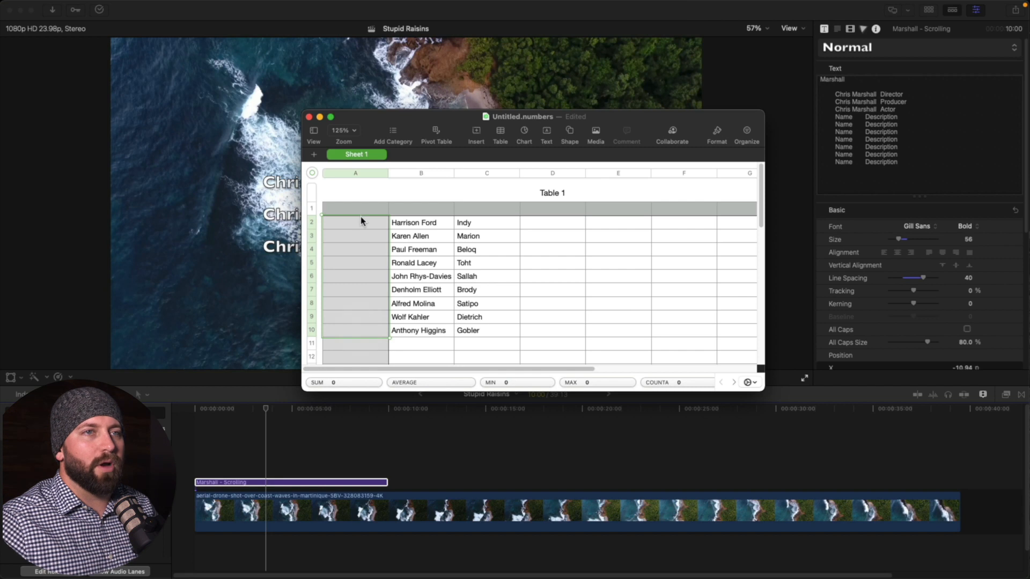
mouse_move(825, 154)
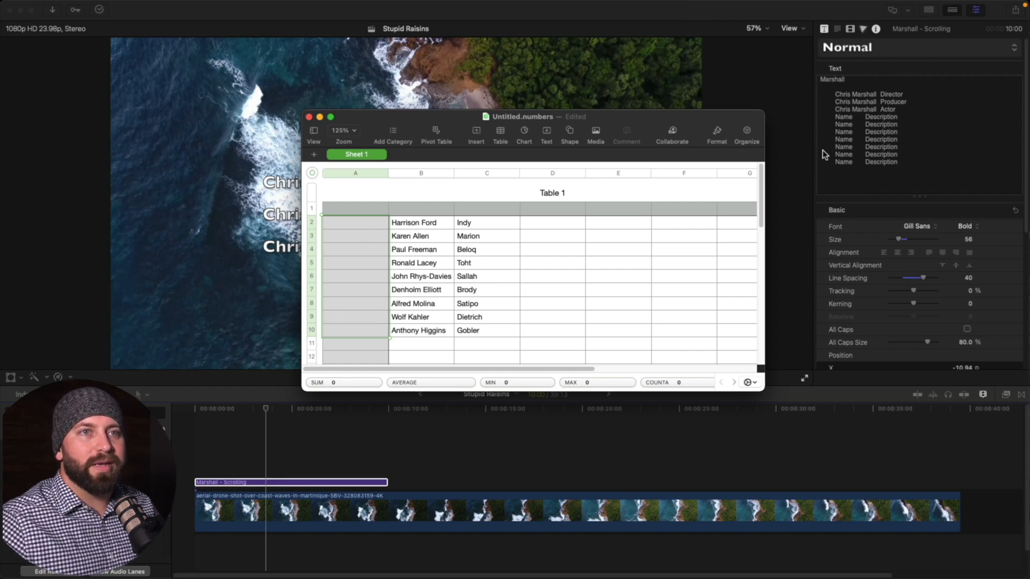
mouse_move(822, 90)
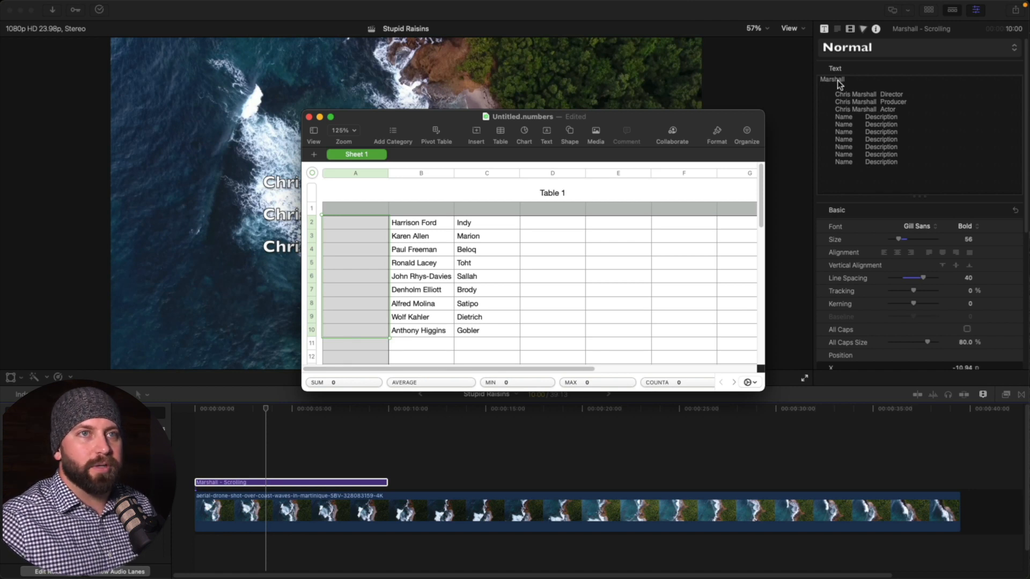
mouse_move(866, 149)
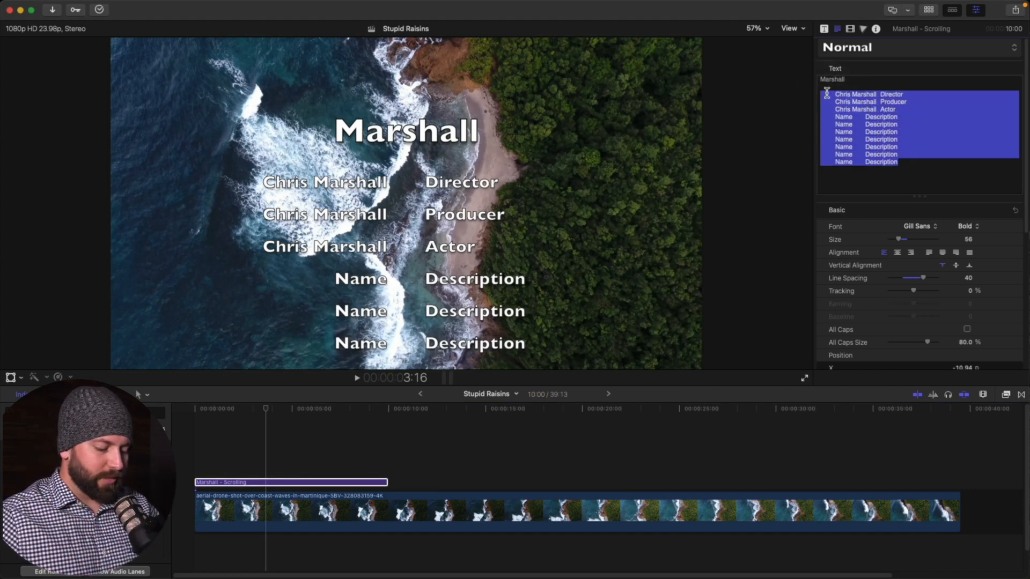
Paste the cast list into the credits and retitle them 'Raiders of the Lost Ark'
key(cmd+v)
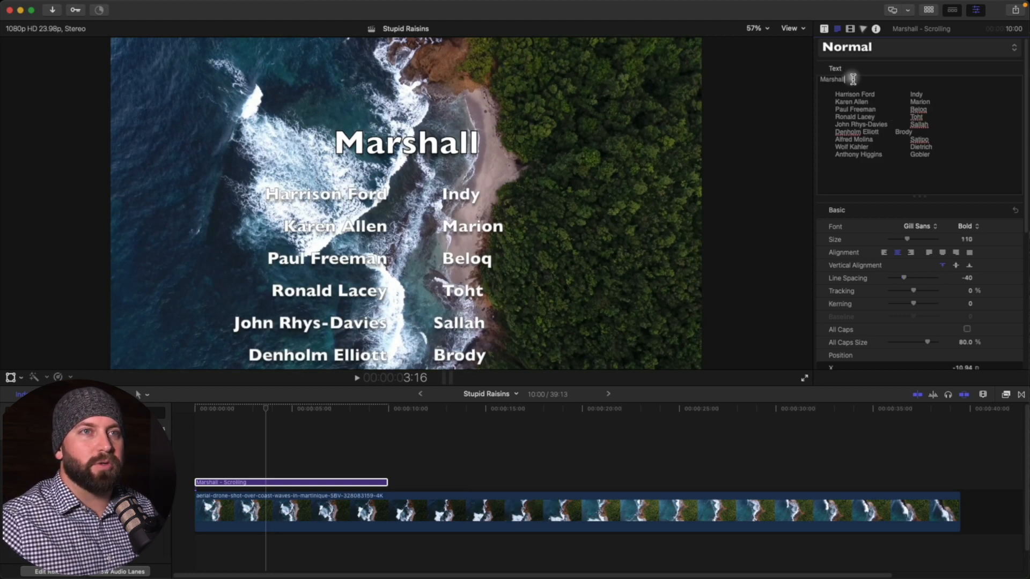
text(Raiders of the)
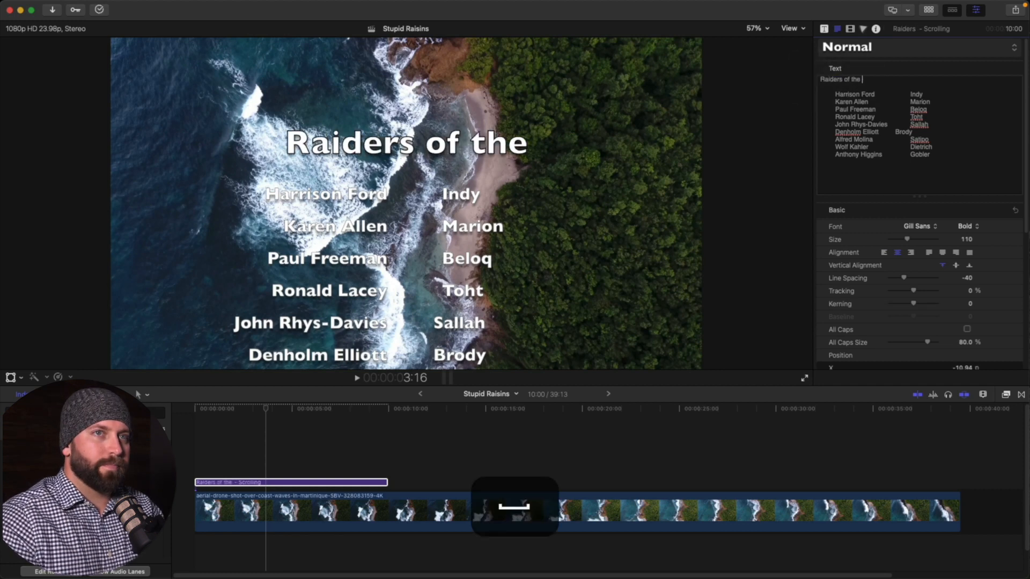
text(Lost Ark)
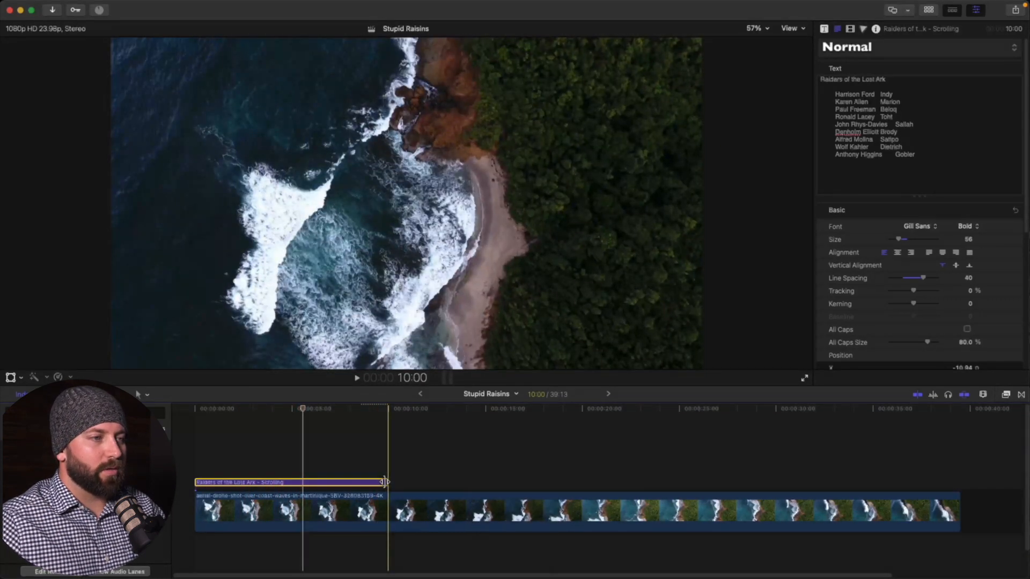
Drag the Scrolling title's right edge so the credits run about 16 seconds
drag(383, 482, 457, 482)
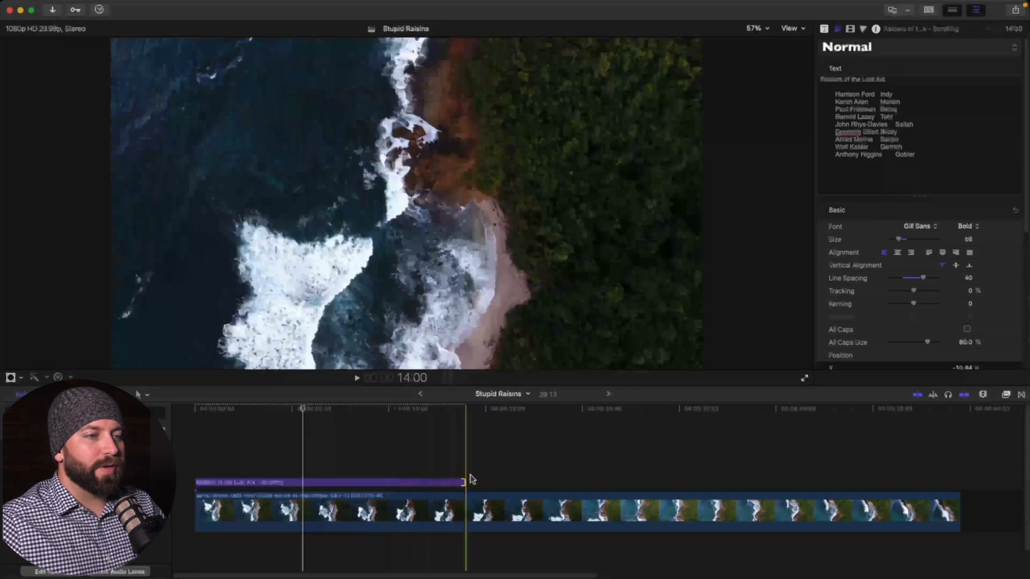
drag(463, 482, 339, 482)
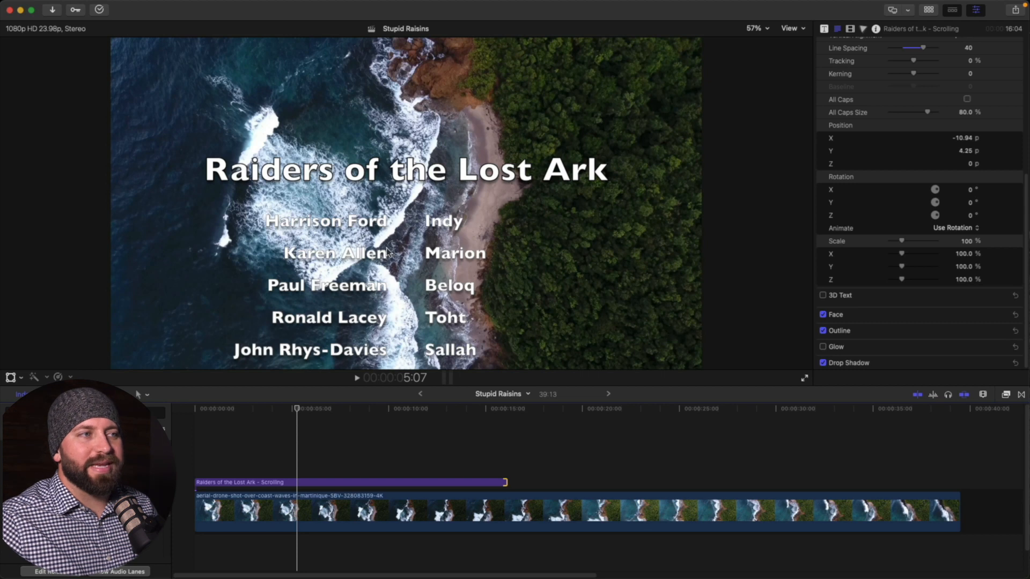
mouse_move(390, 263)
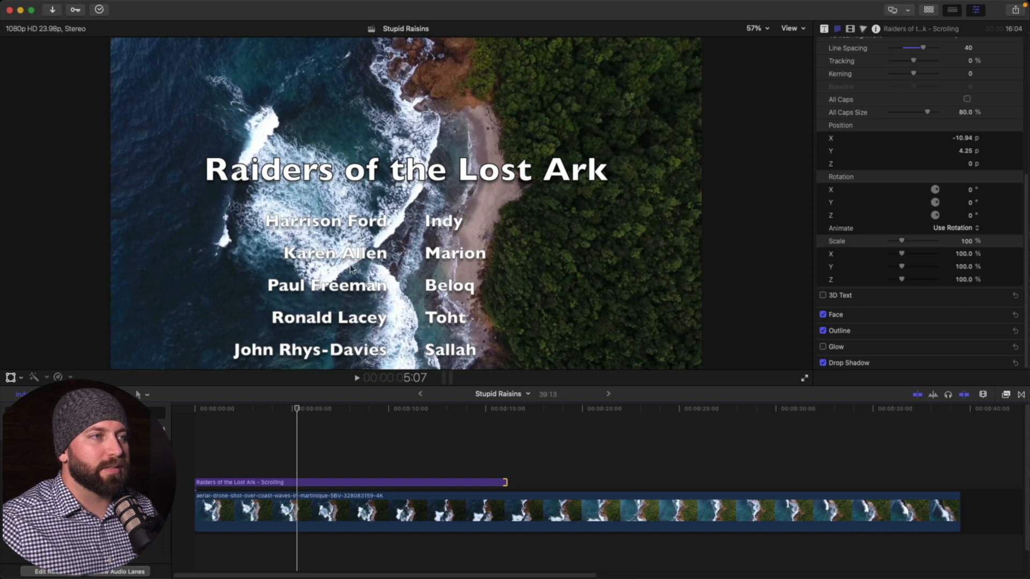
click(578, 511)
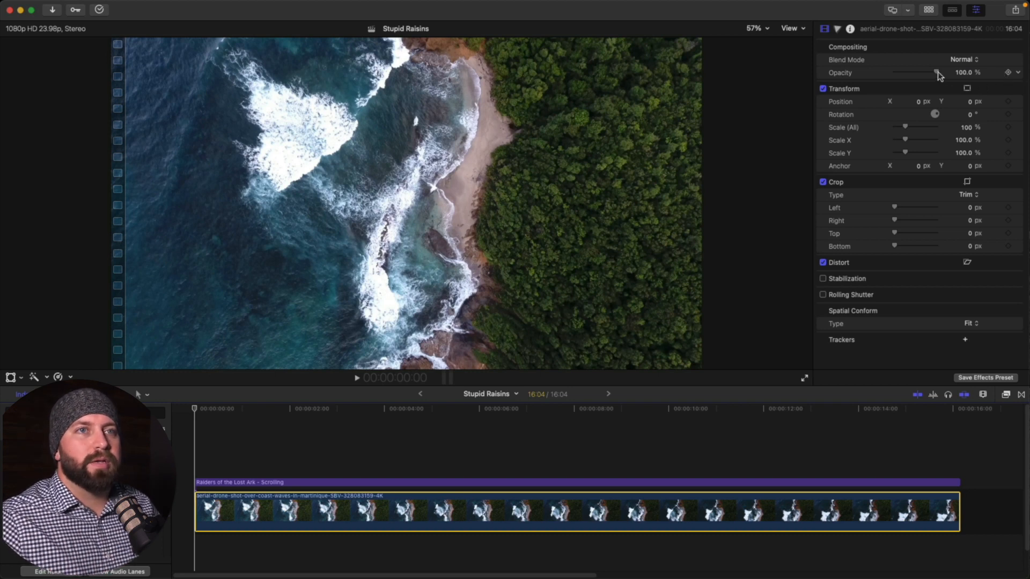
Lower the aerial clip's Opacity slider in the Compositing section
drag(937, 73, 933, 72)
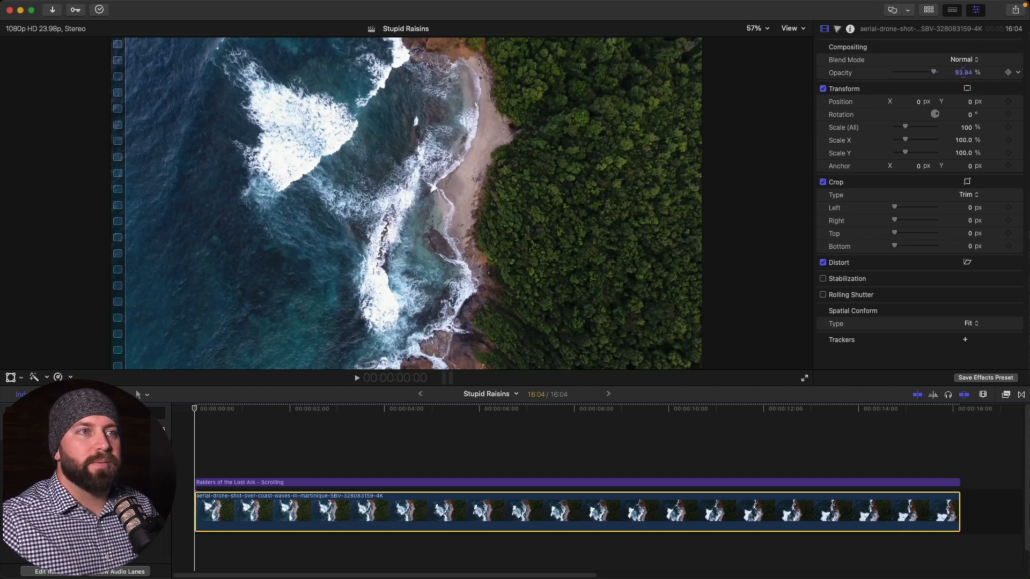
drag(934, 73, 912, 72)
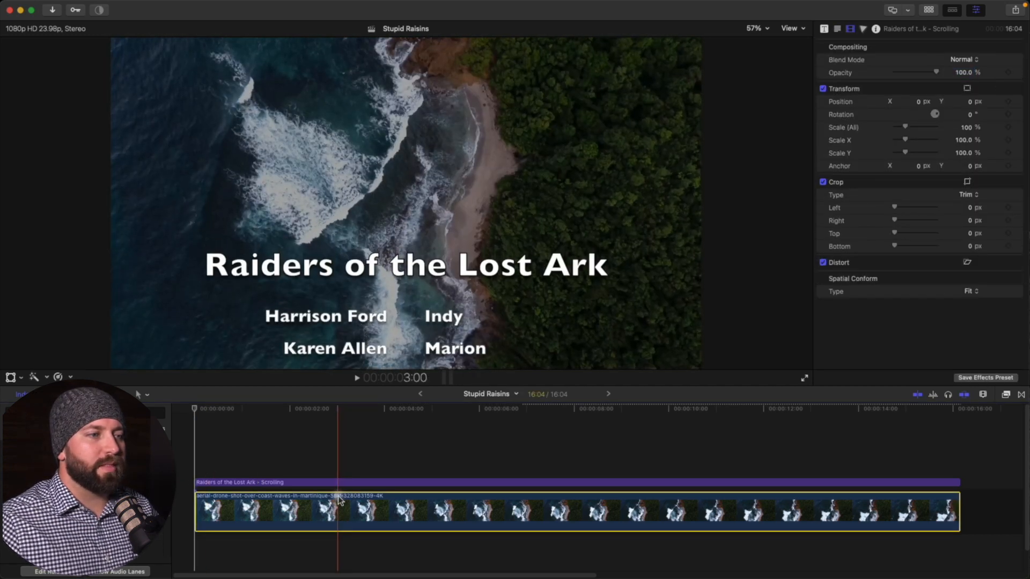
Add Opacity keyframes: 100% near the clip start and 40% near the end
click(1013, 89)
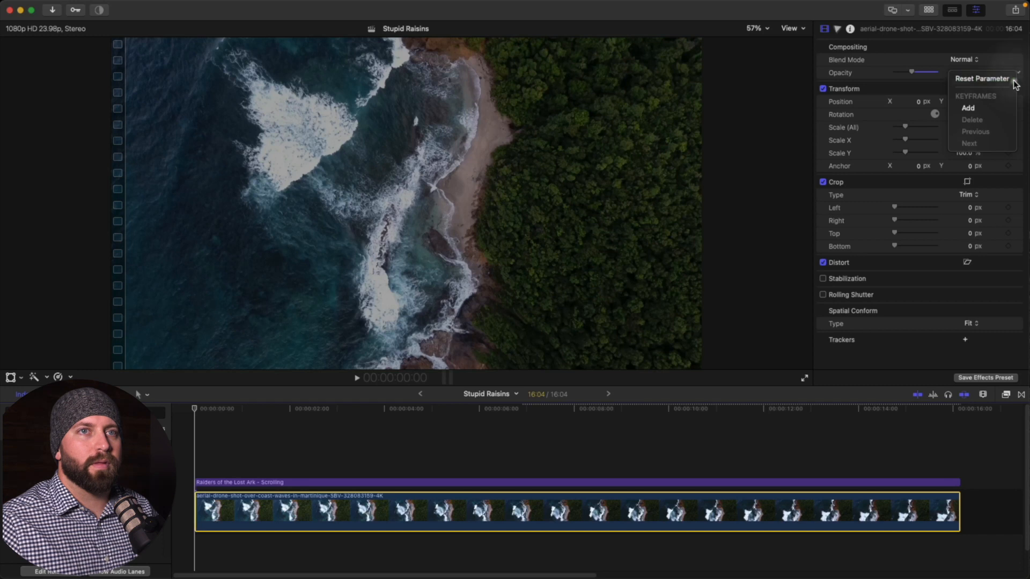
click(981, 78)
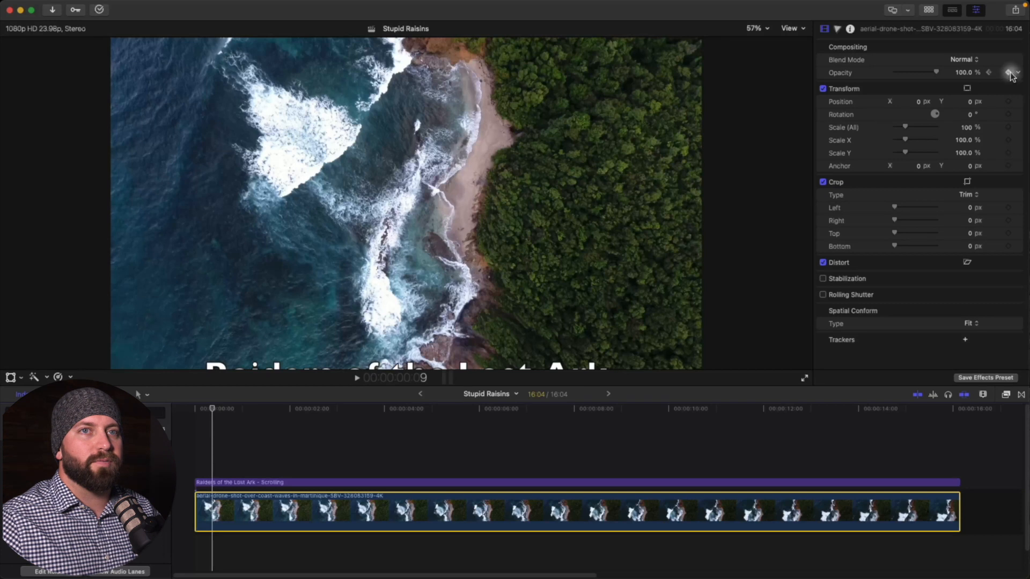
click(962, 72)
text(40)
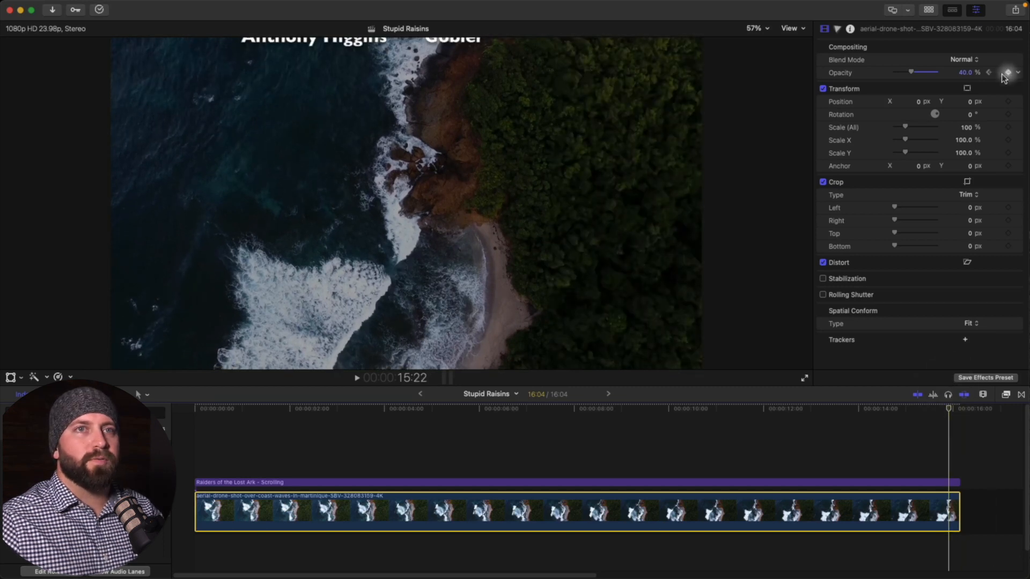
click(959, 409)
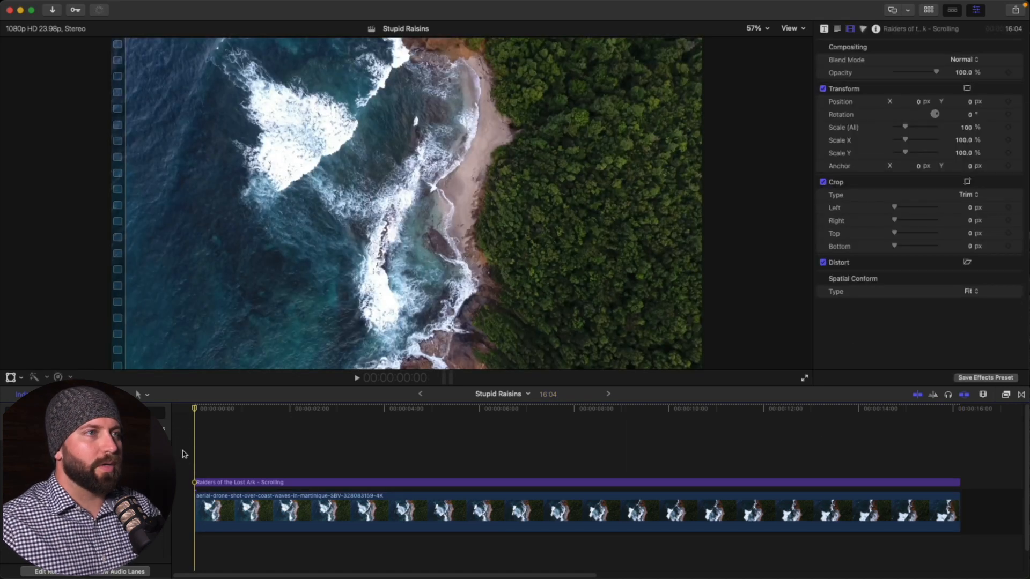
click(356, 378)
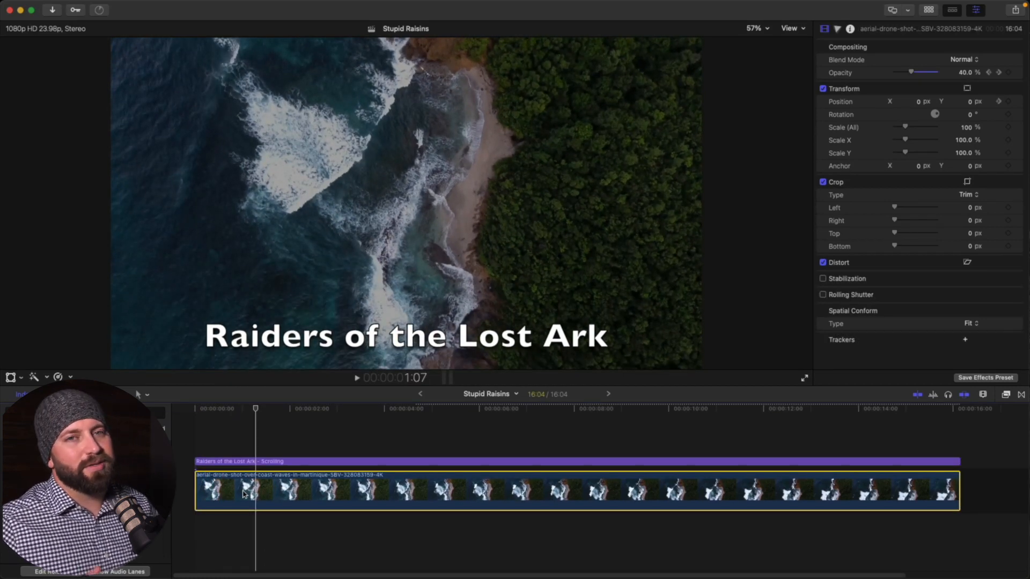
Show the clip's video animation, ease the opacity keyframes, and move the final keyframe to 15:15
right_click(243, 490)
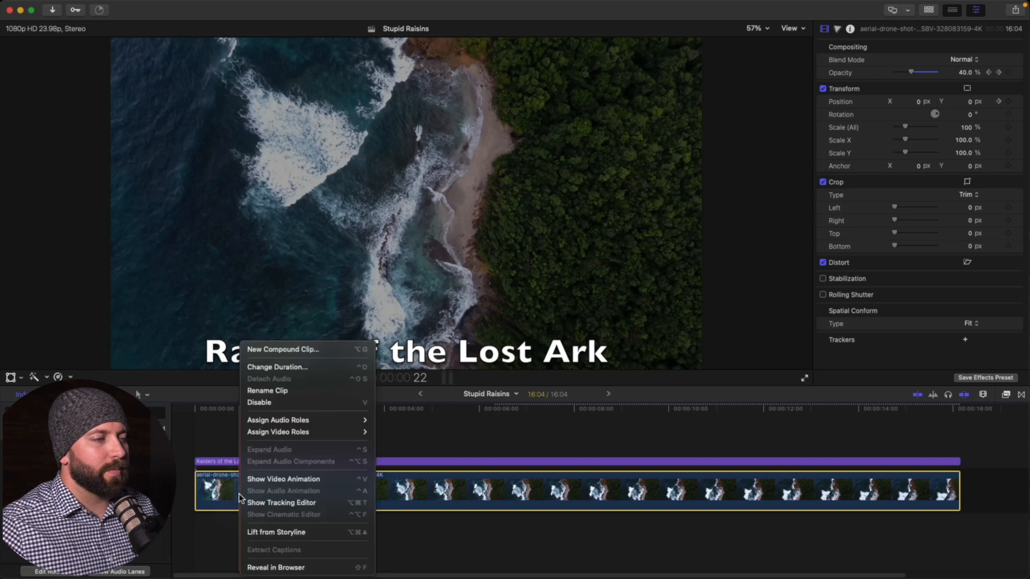
mouse_move(292, 567)
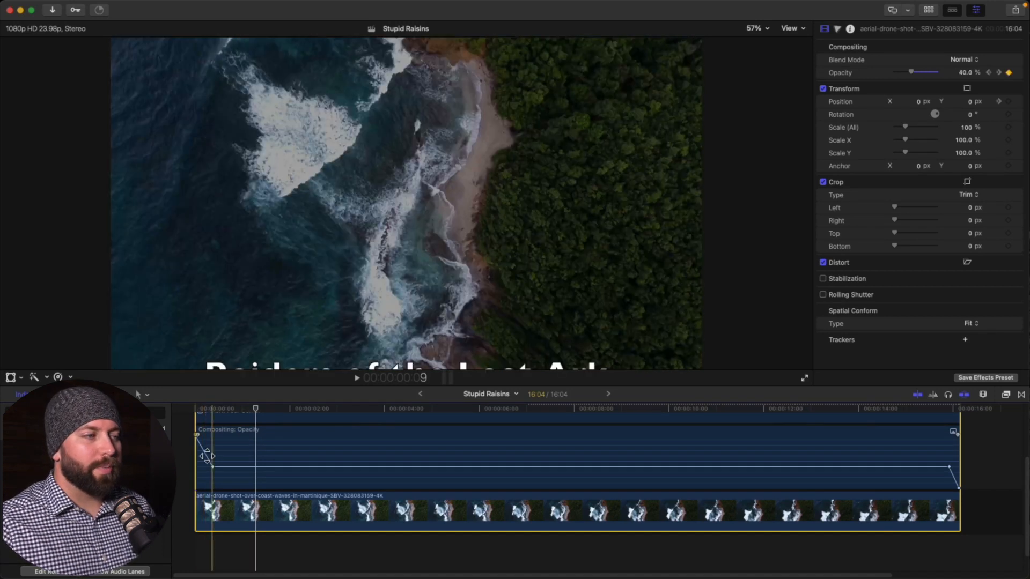
right_click(207, 456)
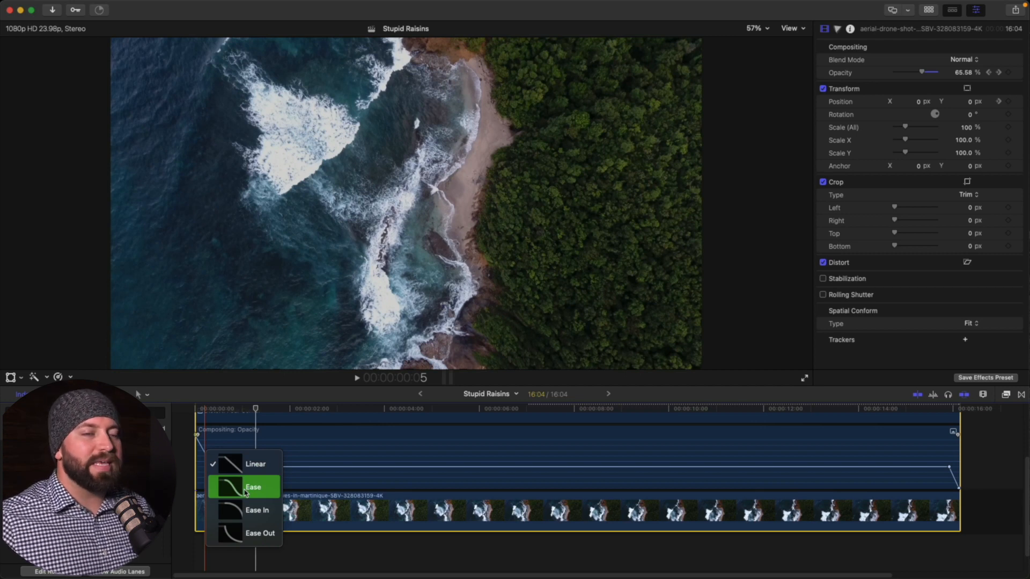
click(253, 486)
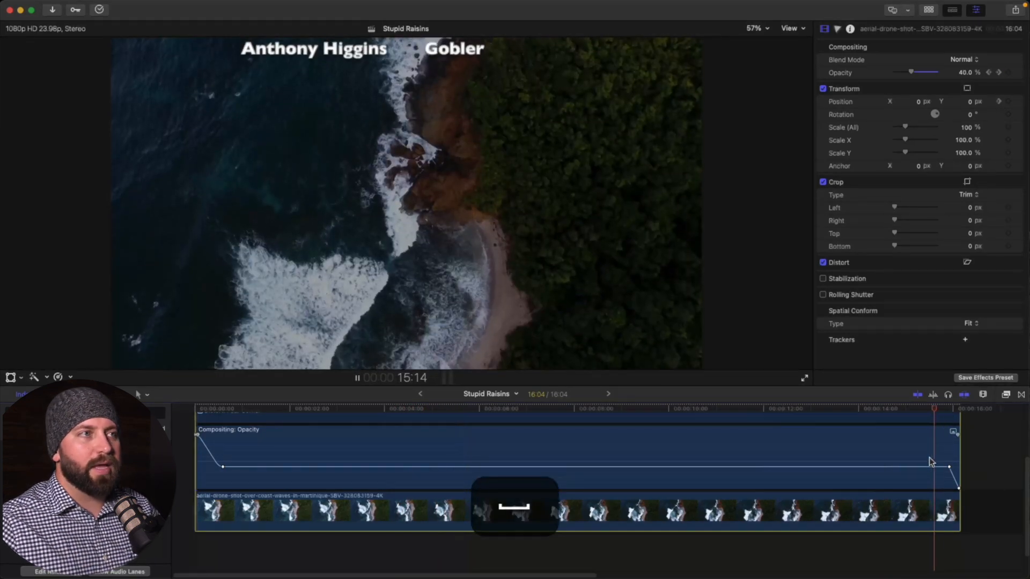
drag(952, 466, 953, 486)
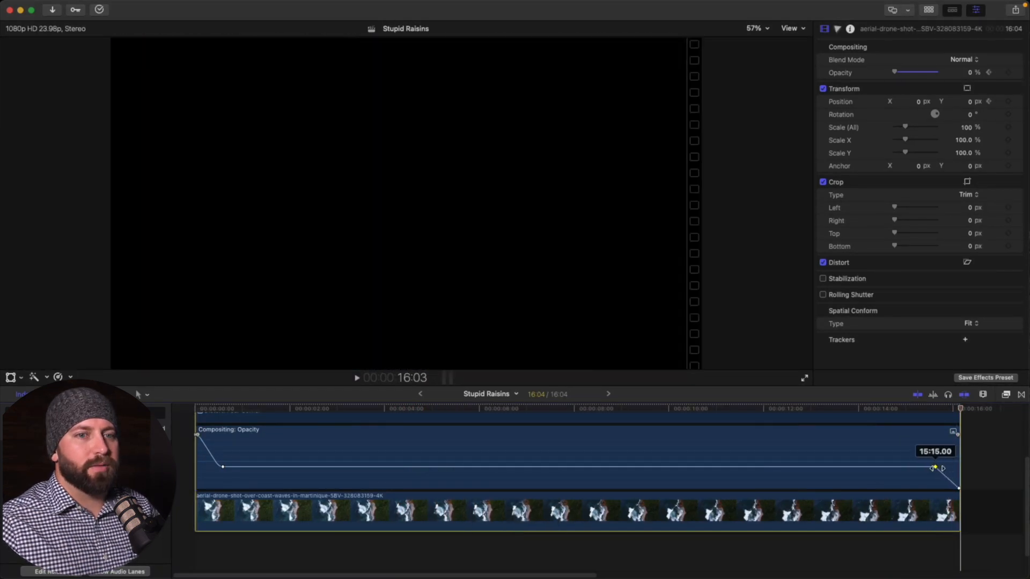
right_click(933, 467)
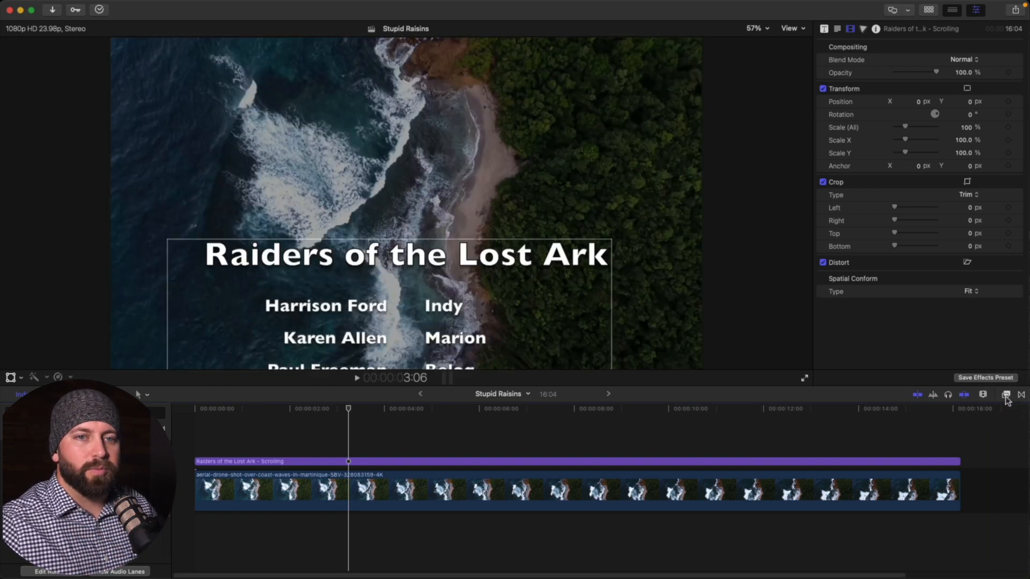
Apply Masks > Shape Mask to the credits title, set curvature to 0, and widen it
click(1006, 394)
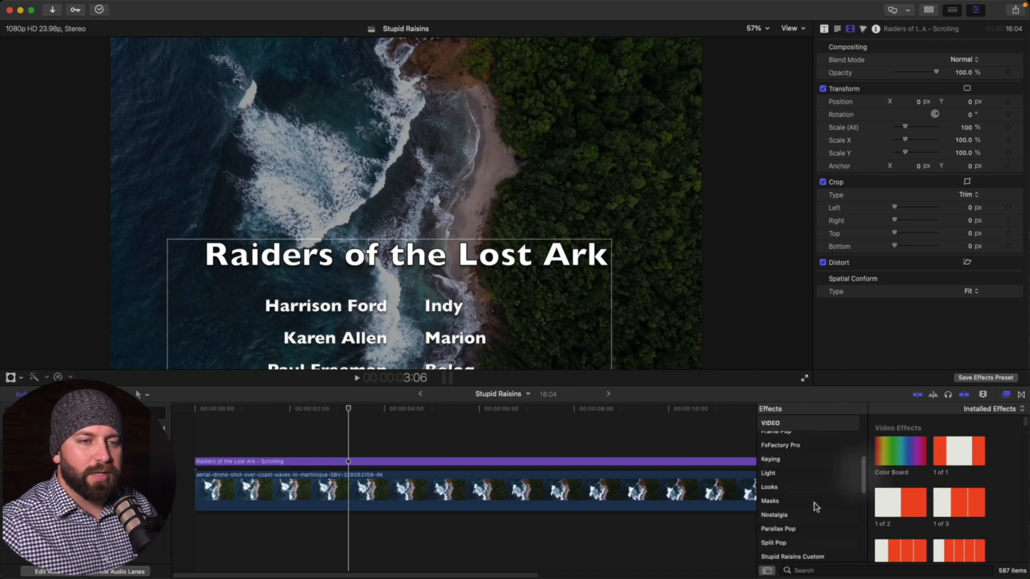
click(769, 500)
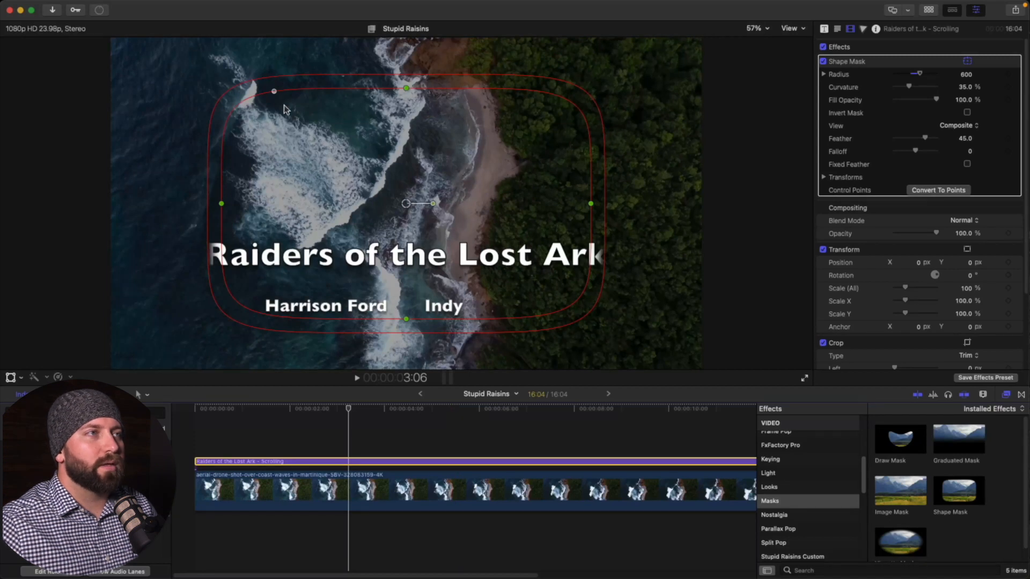
mouse_move(450, 129)
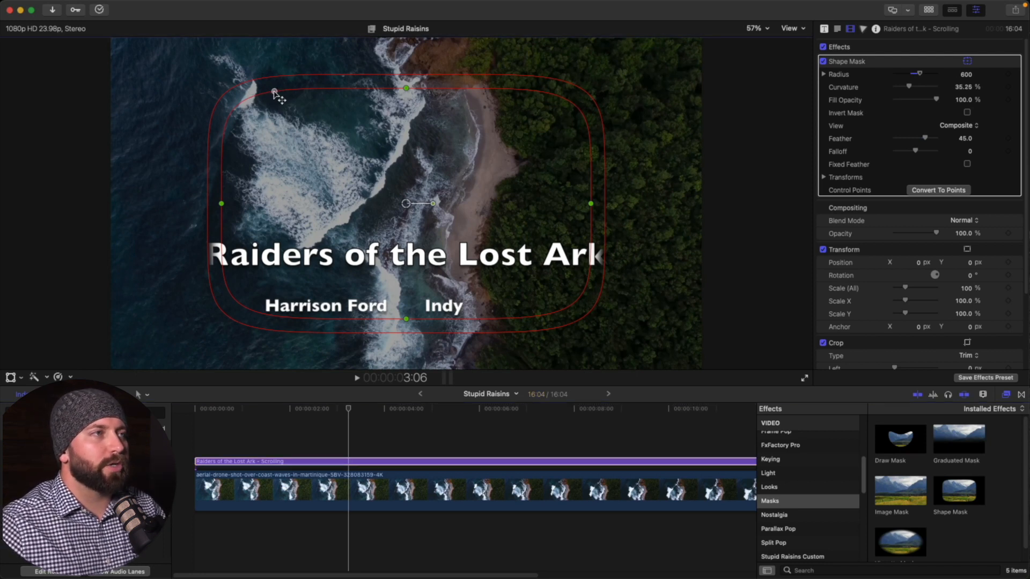
drag(274, 91, 270, 93)
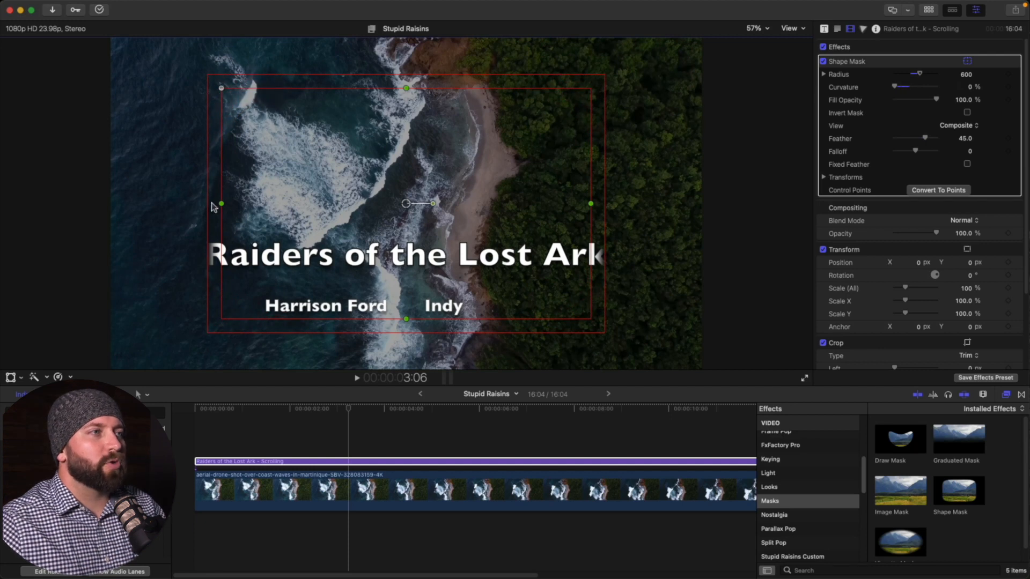
drag(222, 204, 204, 203)
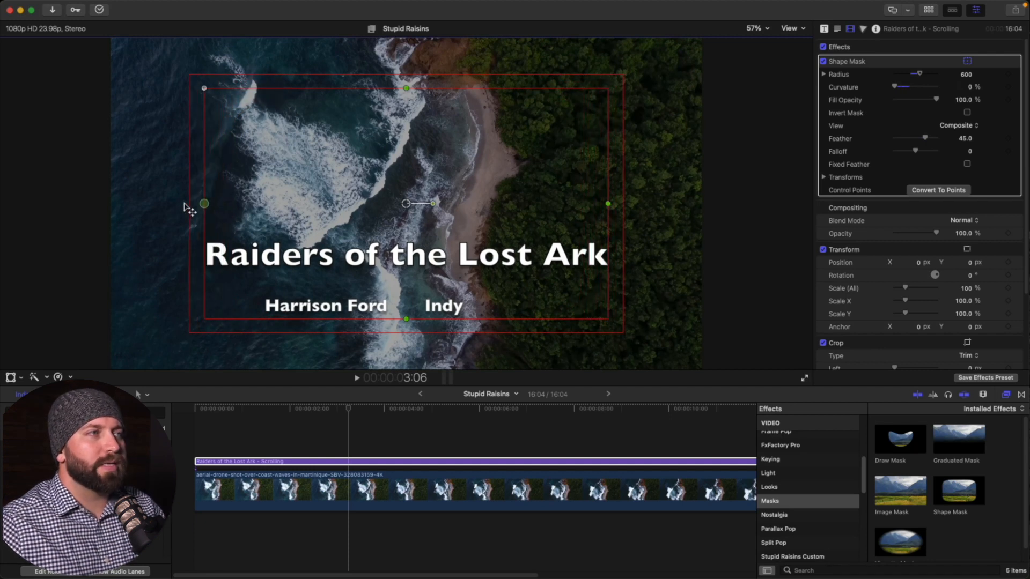
drag(204, 204, 149, 204)
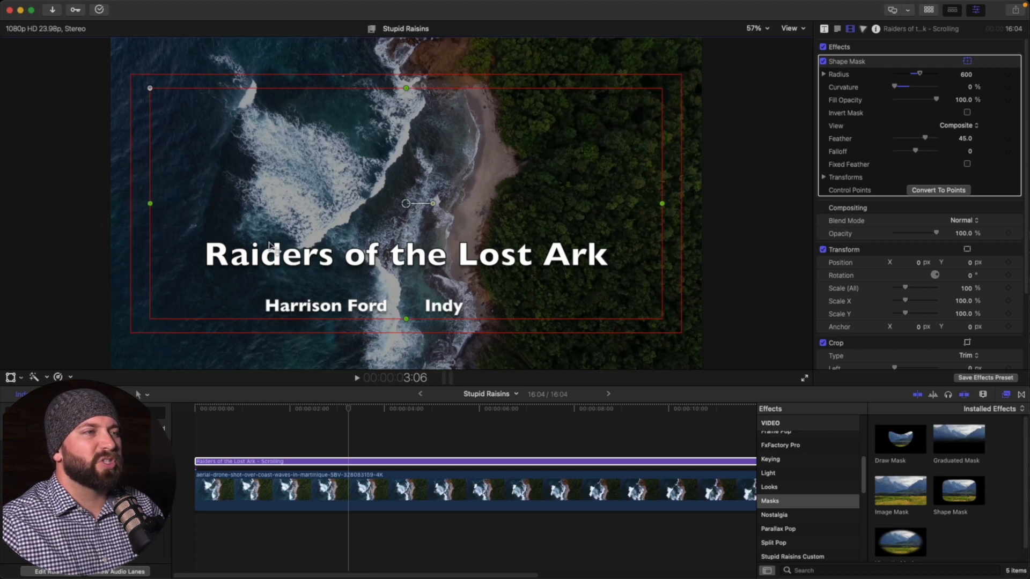
mouse_move(191, 205)
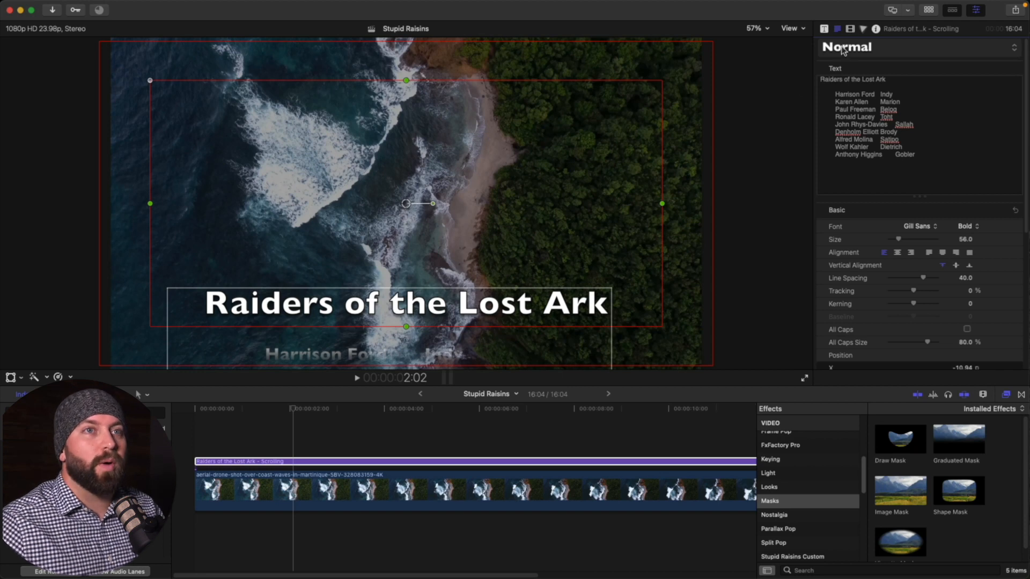
Feather the credits shape mask to 119 and set its Falloff to 100
click(850, 28)
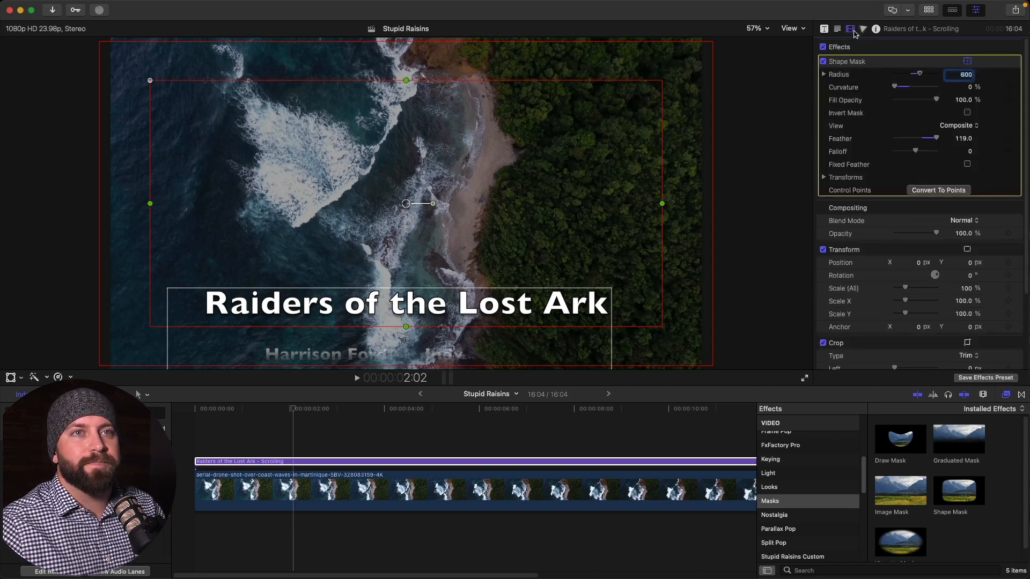
drag(933, 151, 919, 151)
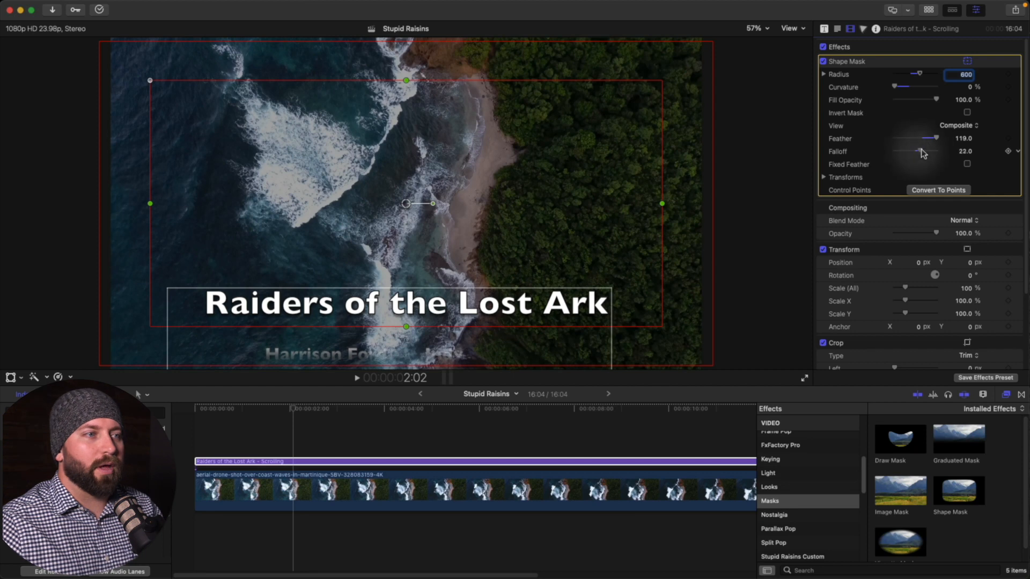
drag(922, 151, 936, 151)
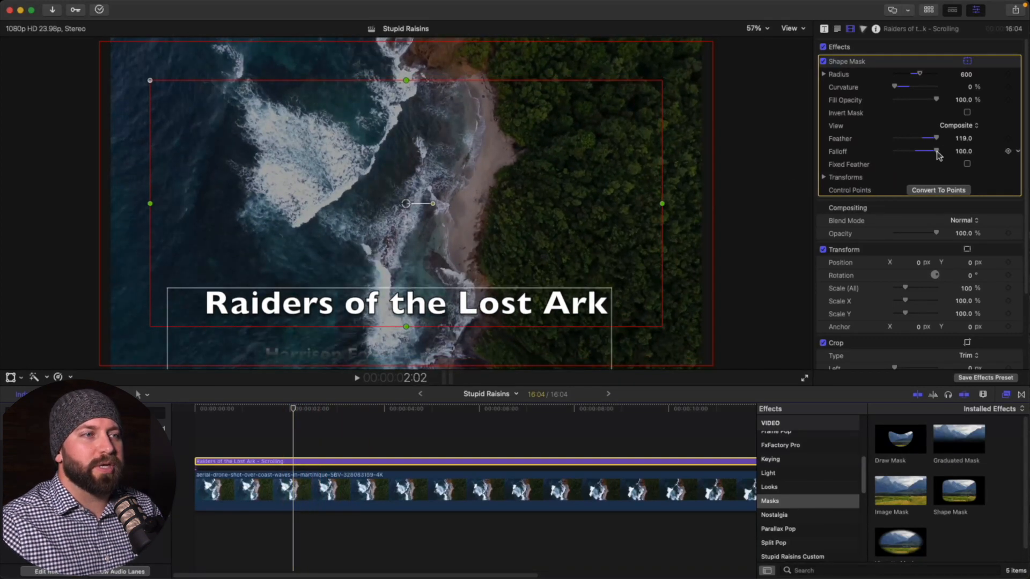
drag(936, 151, 910, 151)
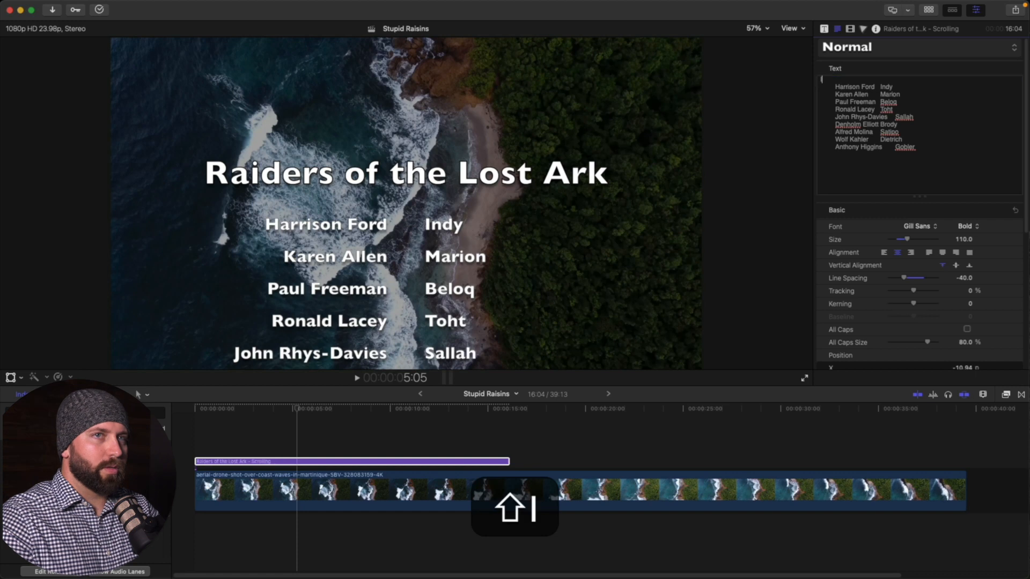
Retitle the credits heading "Indiana's Eleven" and tilt the title on Rotation X
text(Indiana's Eleve)
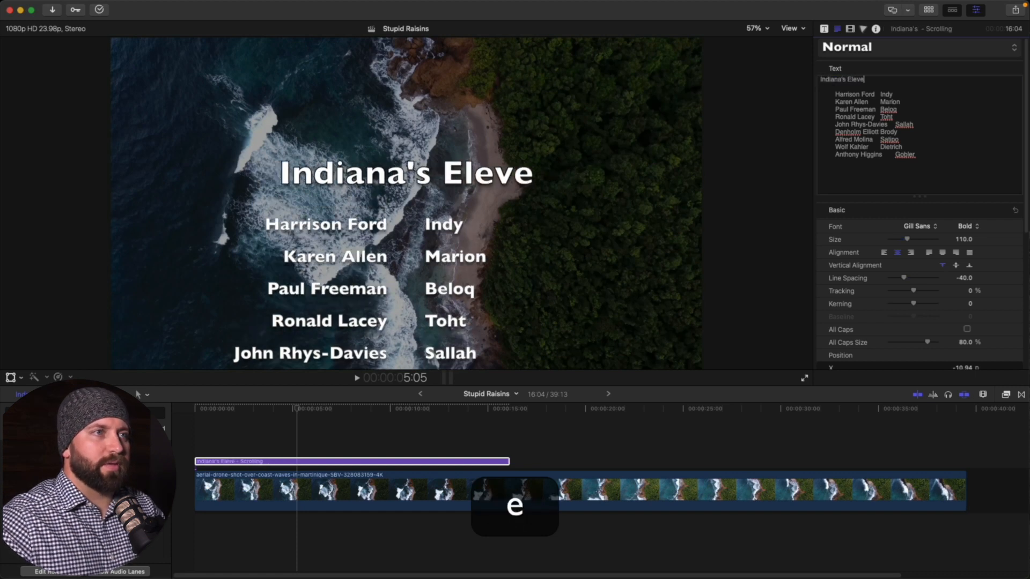
text(n)
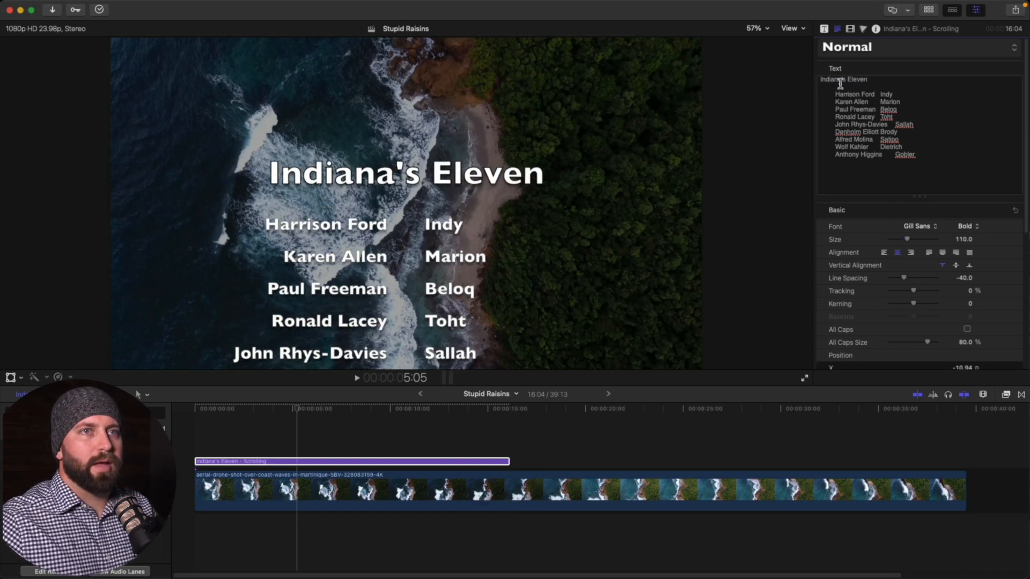
click(854, 79)
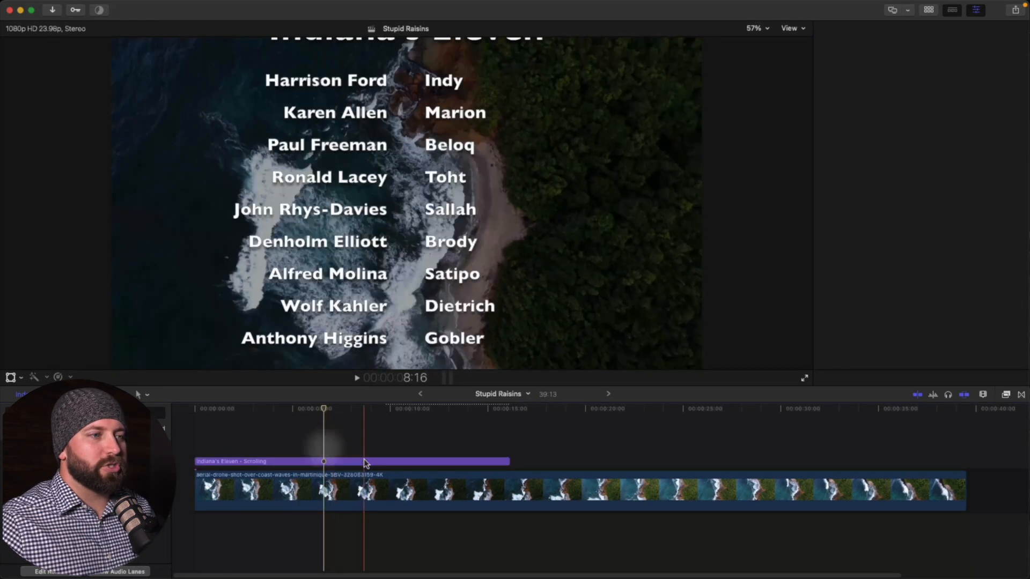
click(351, 461)
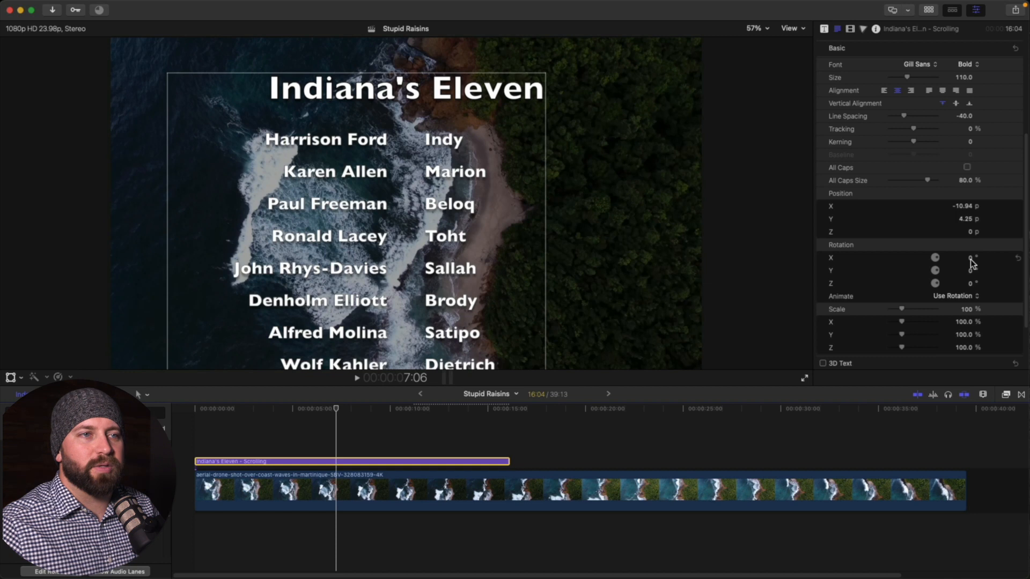
drag(966, 257, 959, 257)
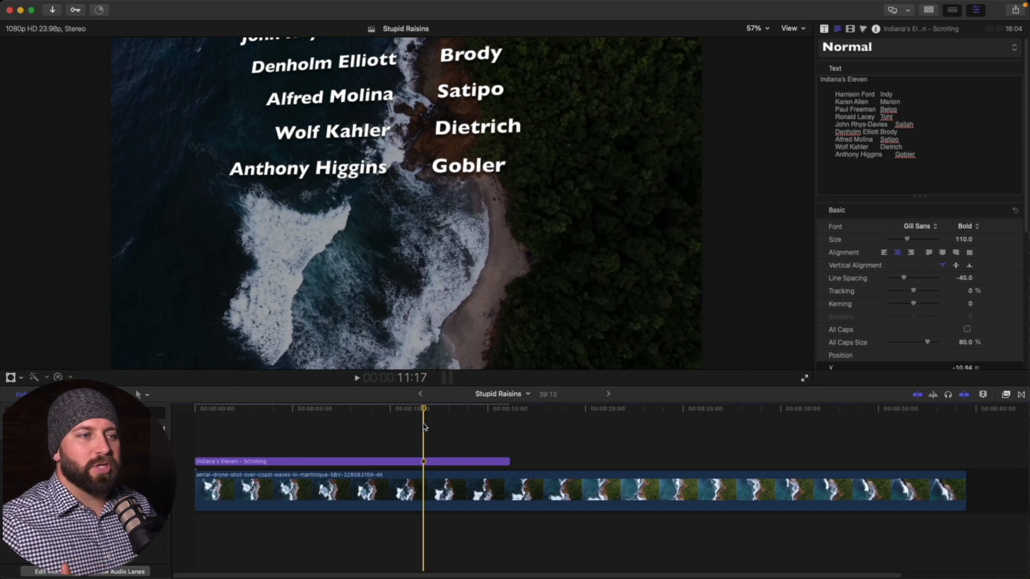
Retype a copy's heading as "Producers" and duplicate it further along the timeline
click(351, 461)
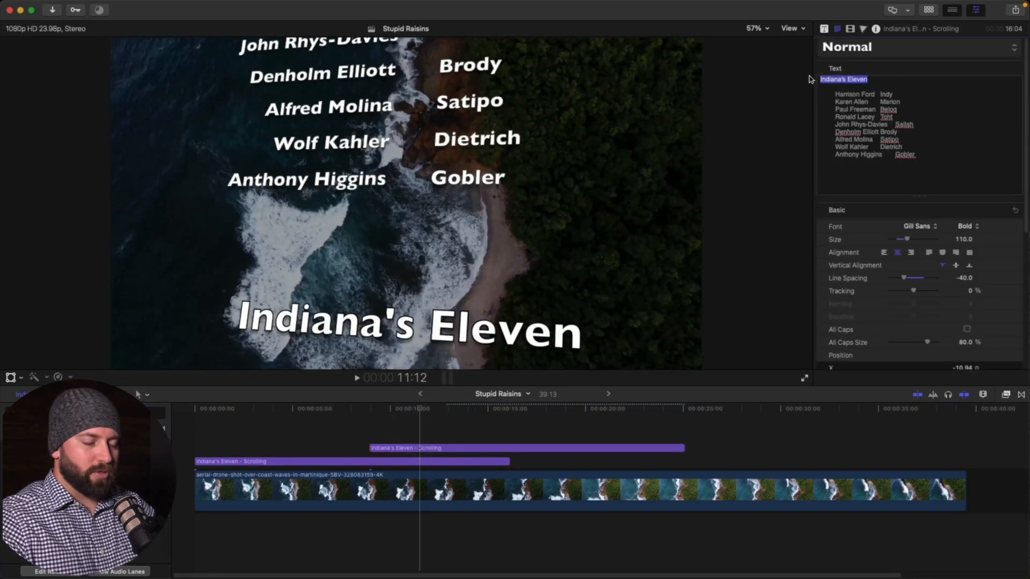
text(Producers)
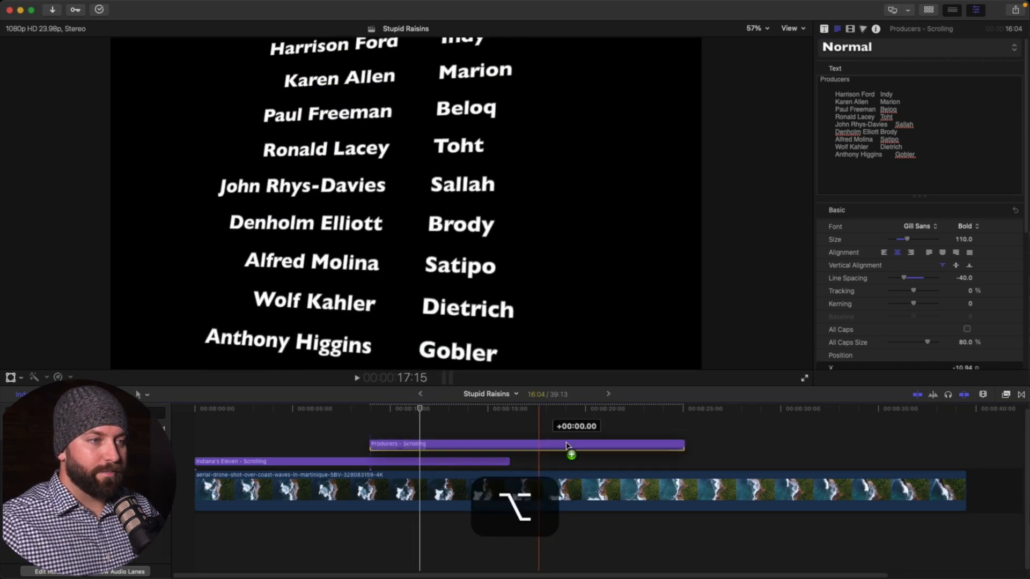
drag(568, 445, 735, 459)
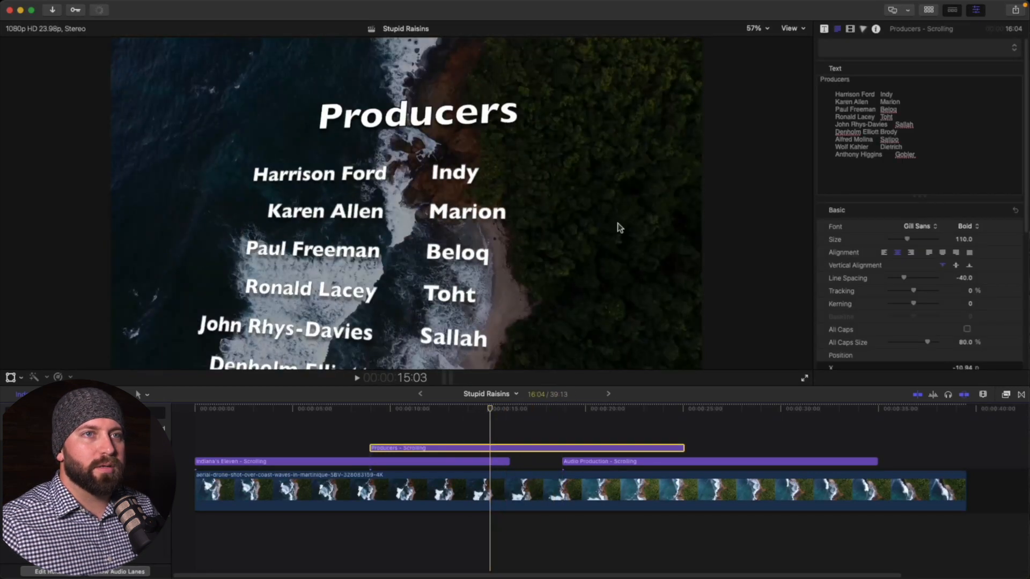
Tilt the Producers title to -15° on X and bring up fonts for Audio Production names
scroll(down, 3)
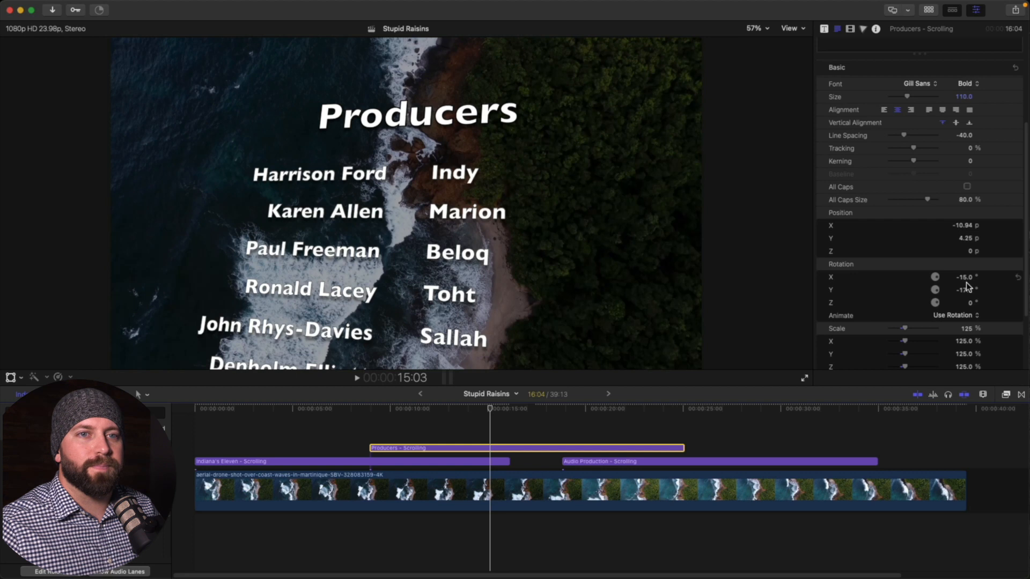
drag(936, 290, 965, 286)
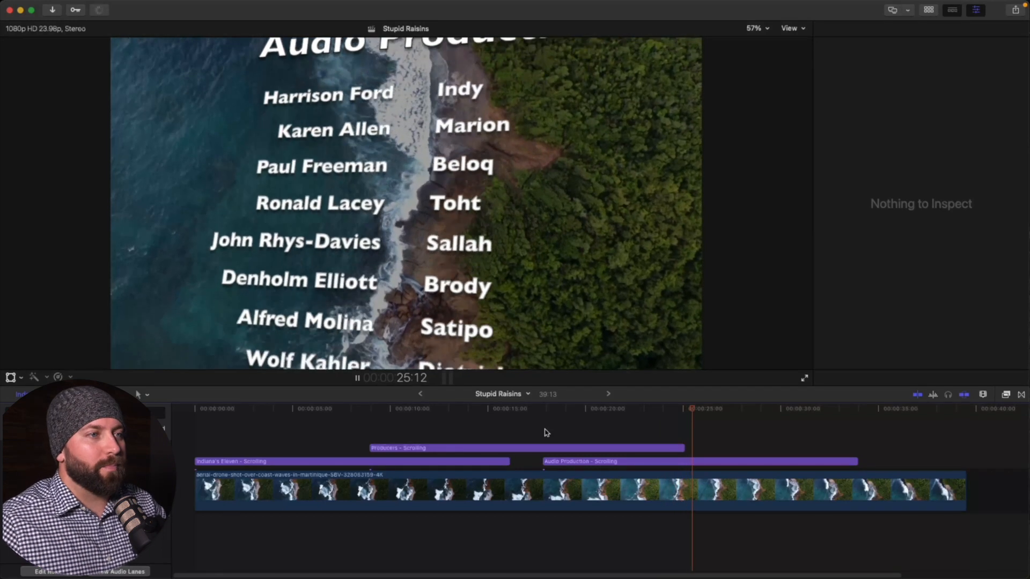
click(699, 462)
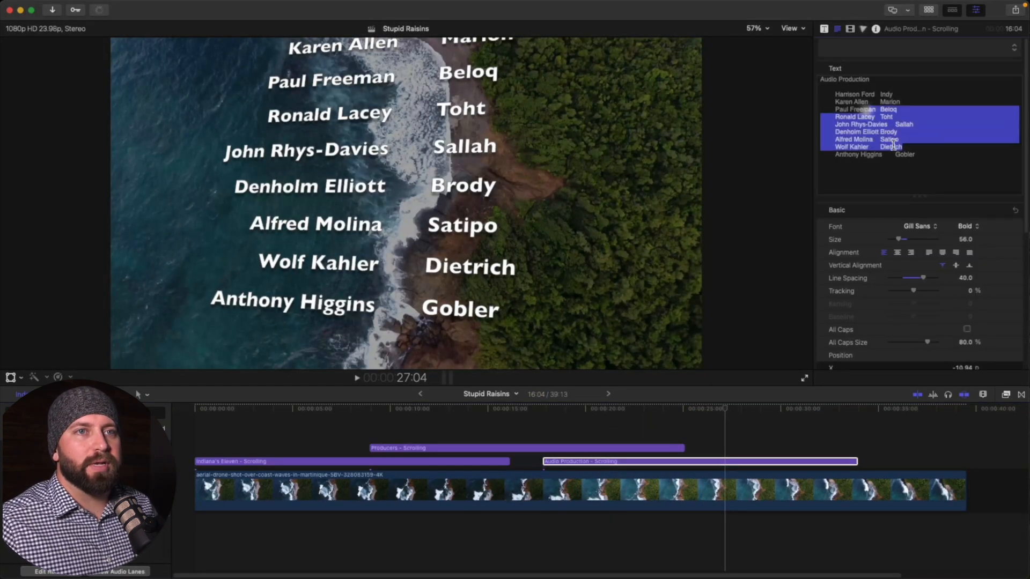
click(918, 225)
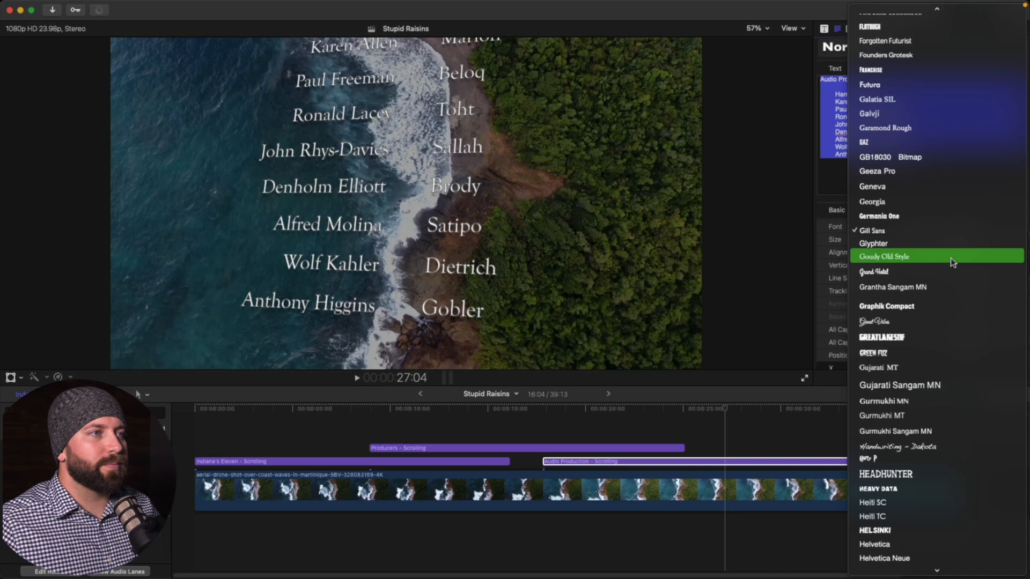